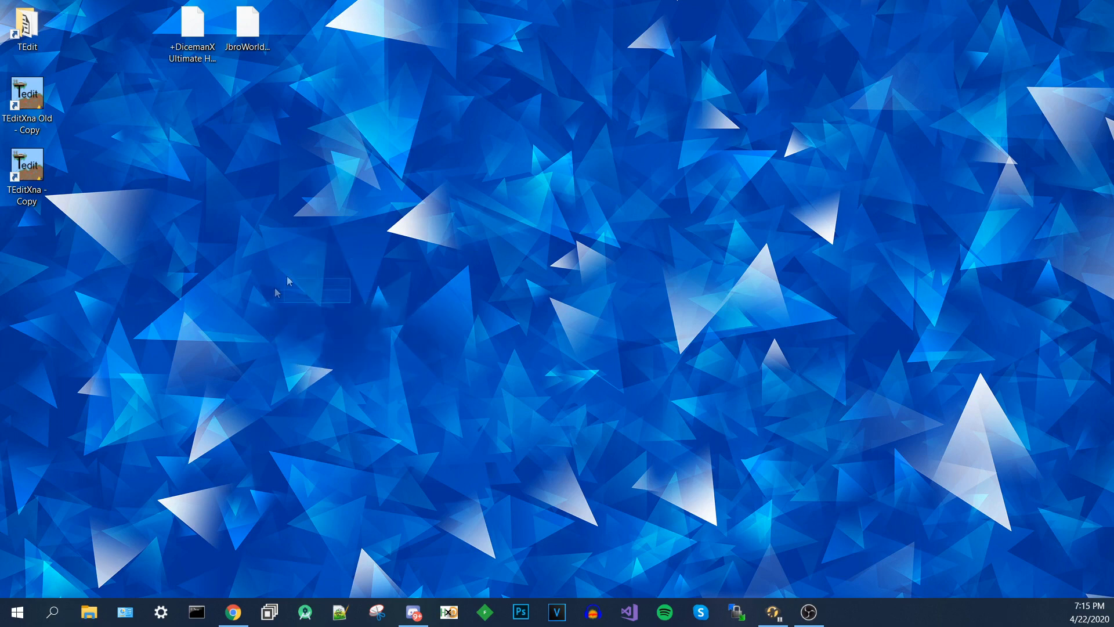
mouse_move(160, 597)
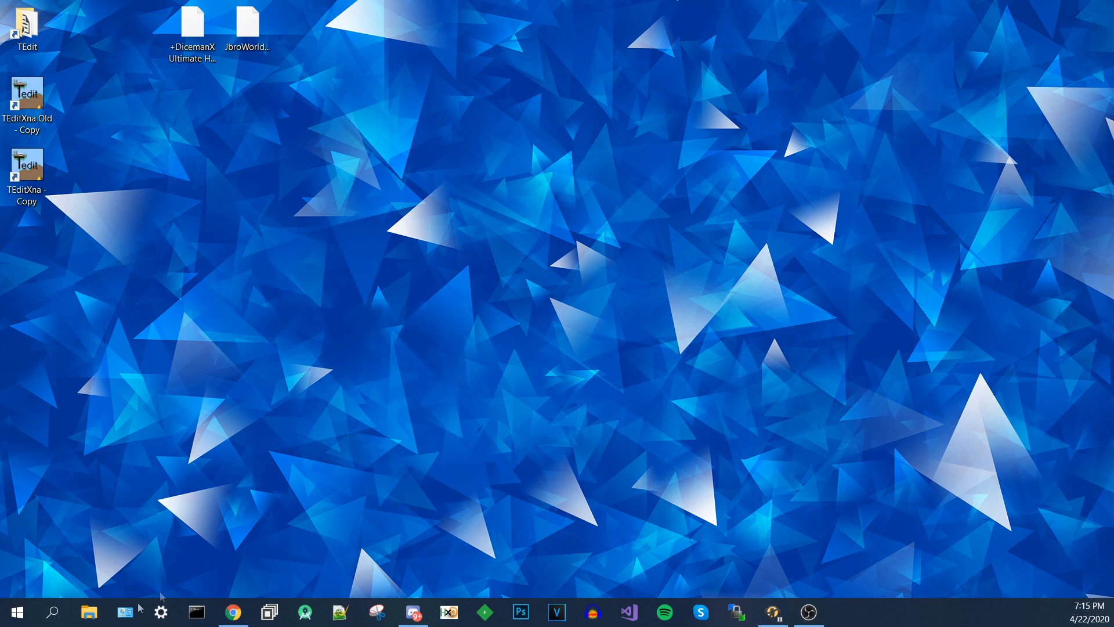
- Restore the minimized Chrome window showing the TEdit 3.6 GitHub release page
left_click(1063, 611)
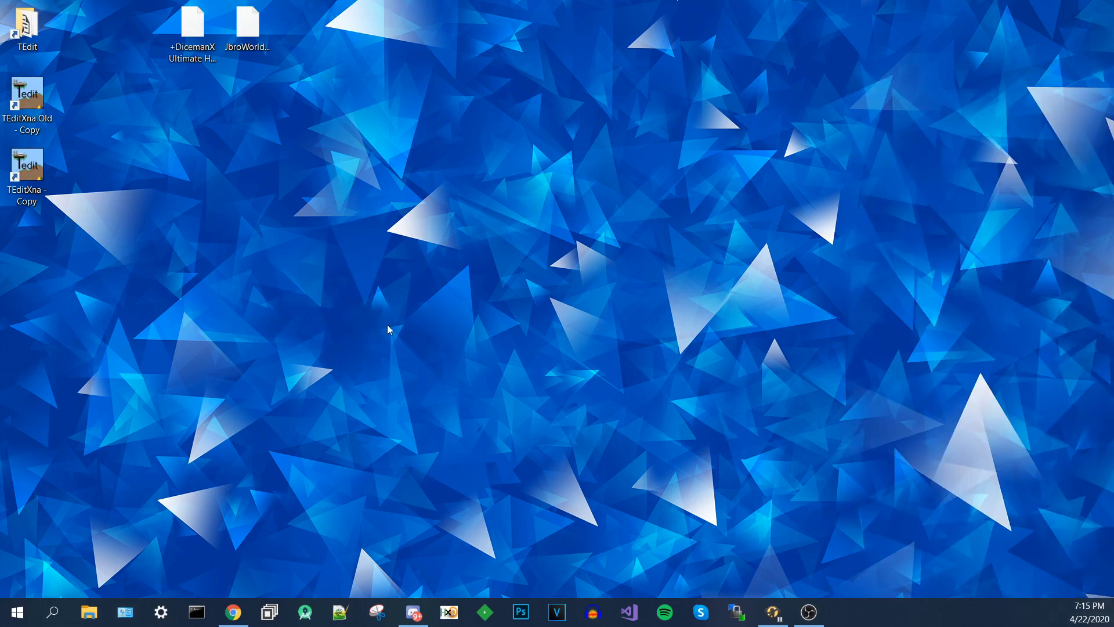
mouse_move(401, 353)
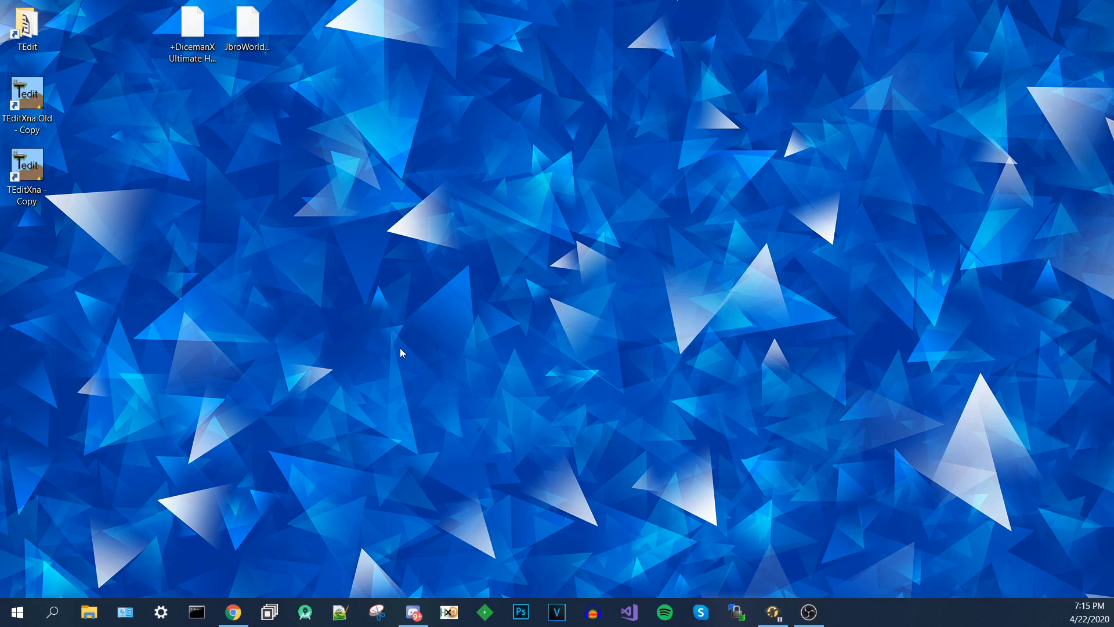
mouse_move(436, 367)
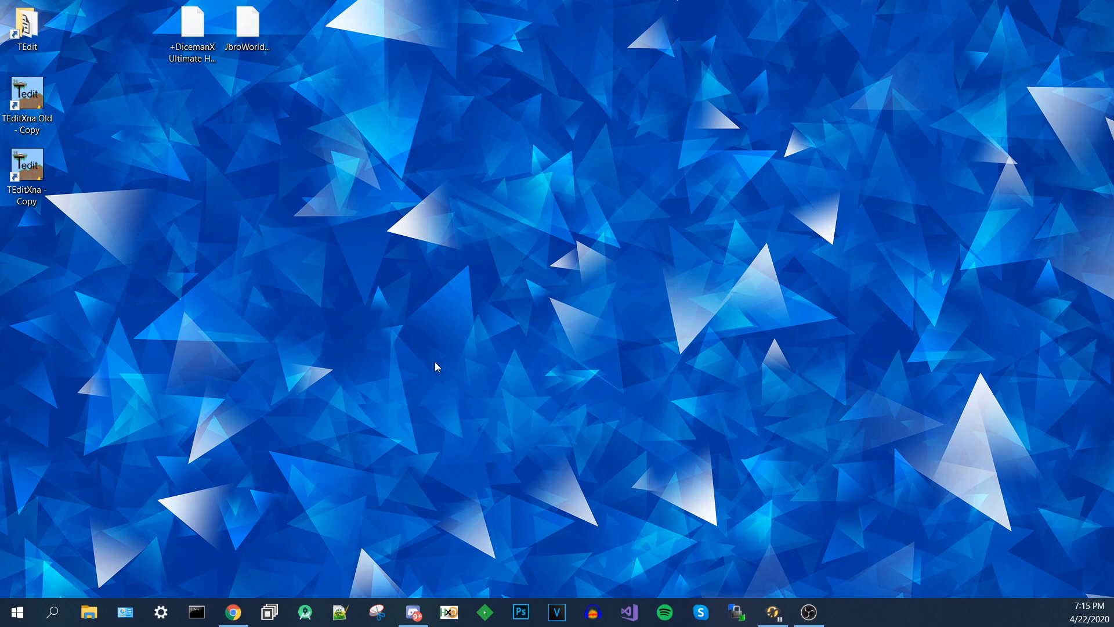
mouse_move(419, 362)
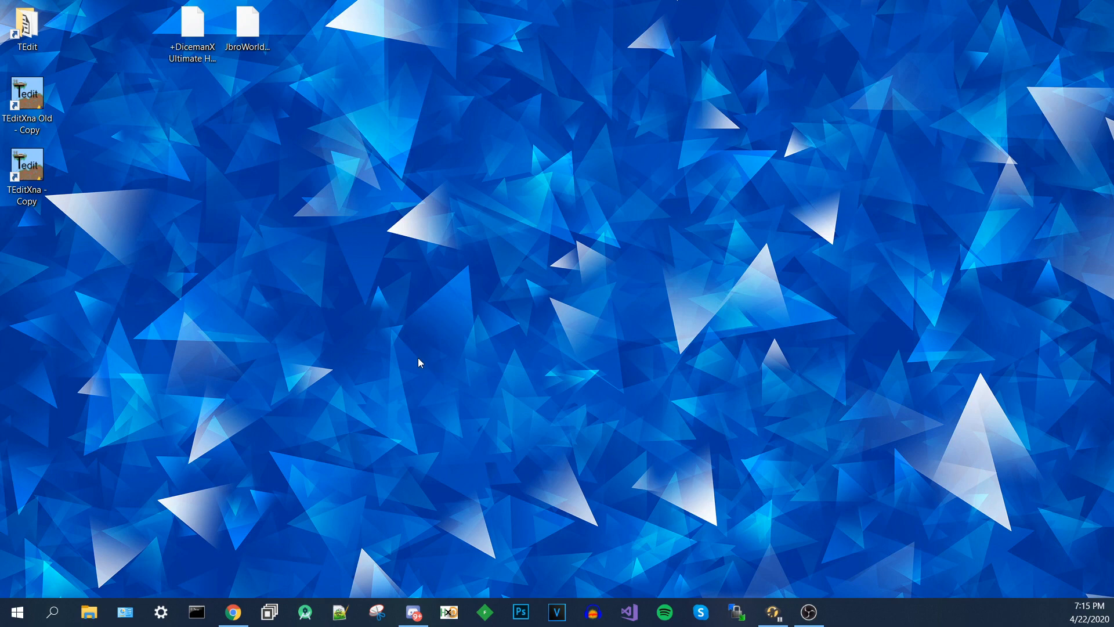
mouse_move(557, 222)
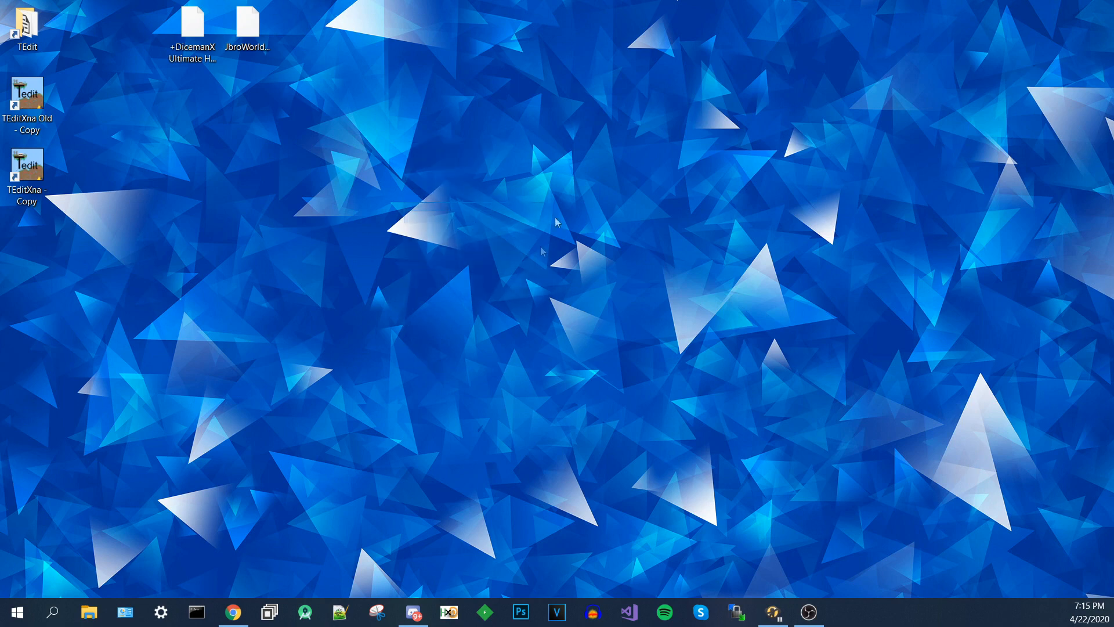
mouse_move(419, 184)
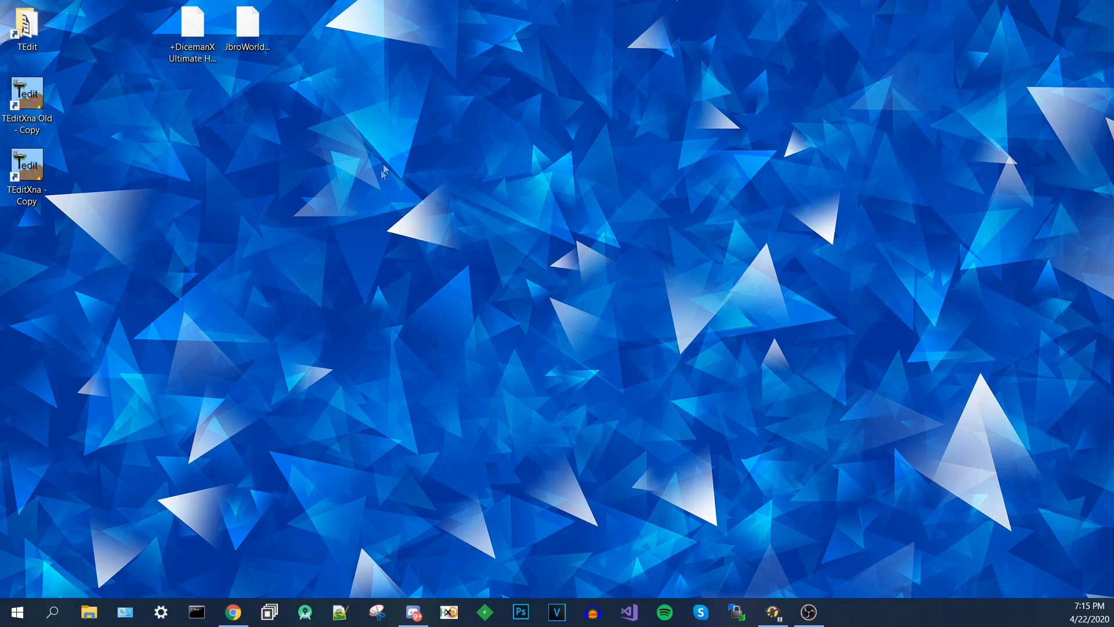
mouse_move(374, 177)
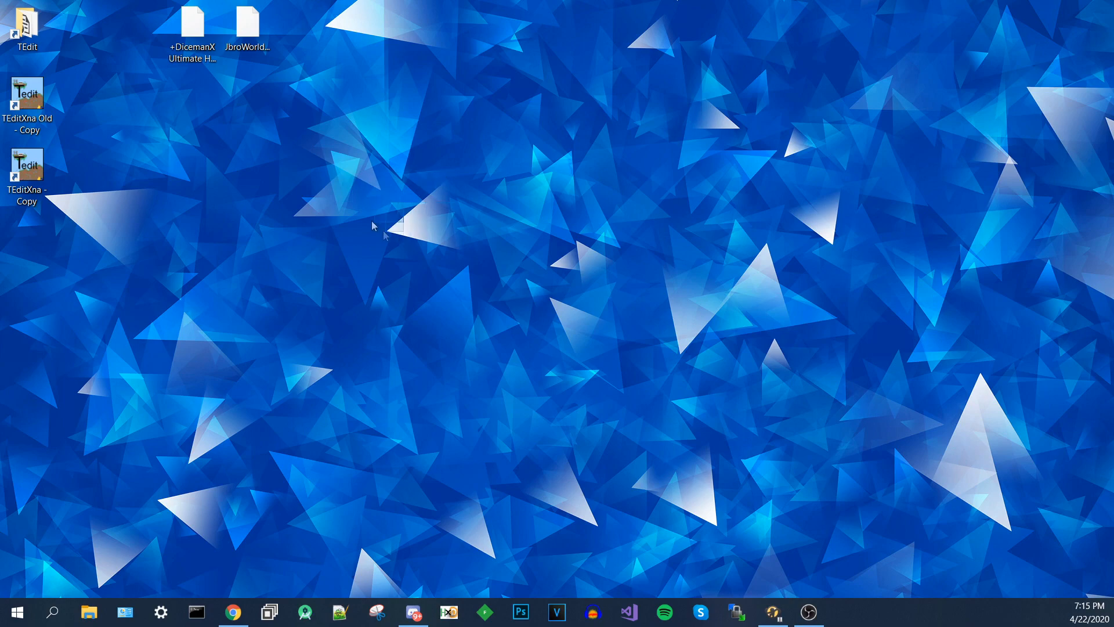
mouse_move(269, 594)
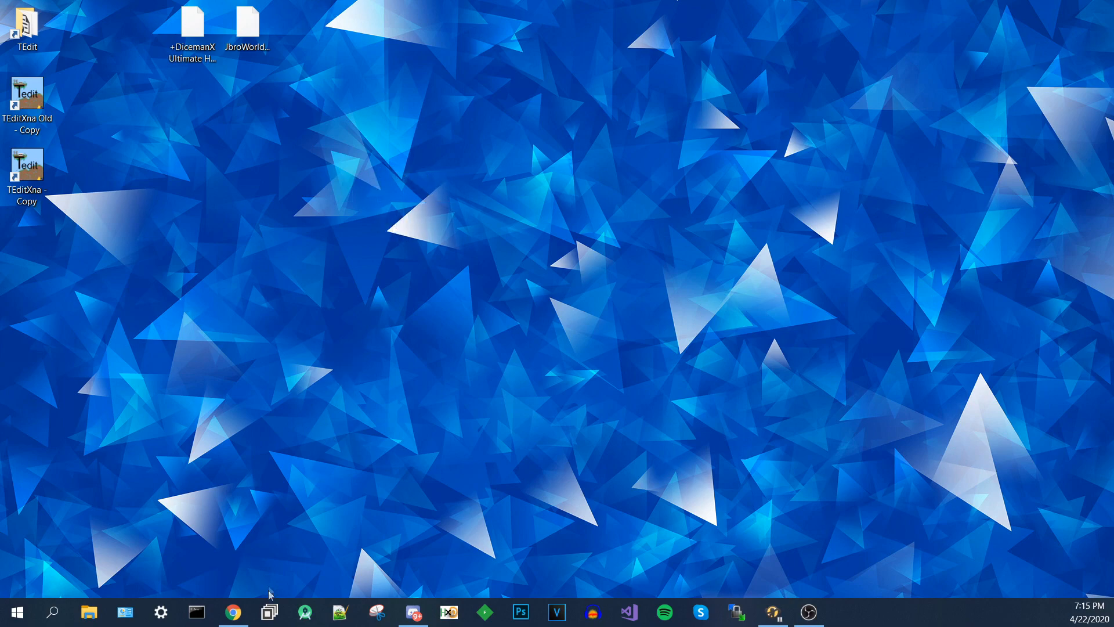
left_click(233, 611)
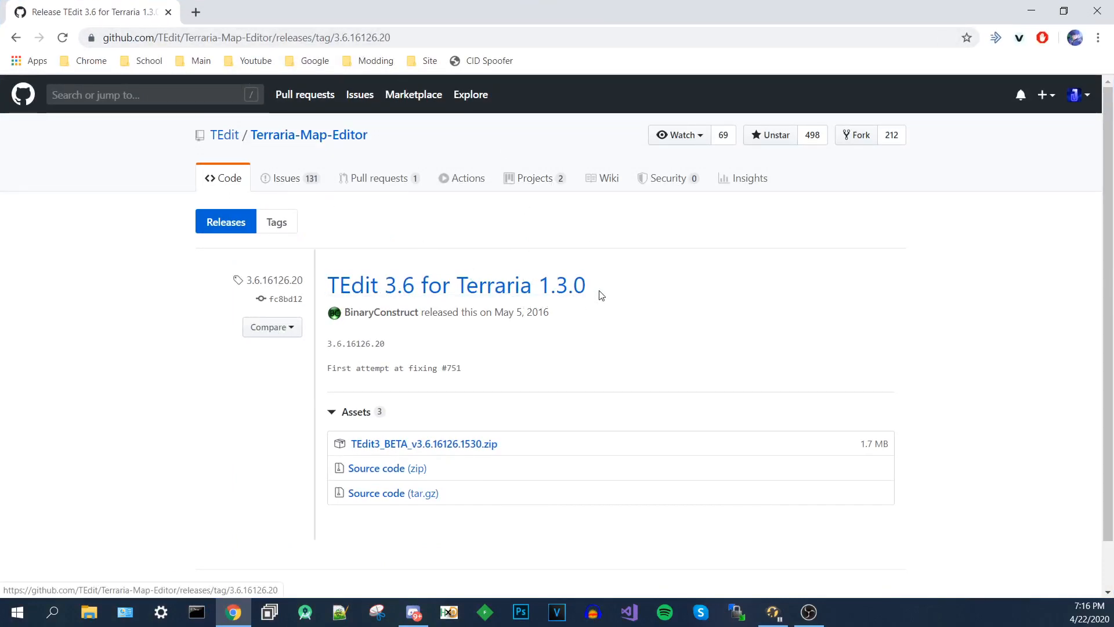
mouse_move(529, 295)
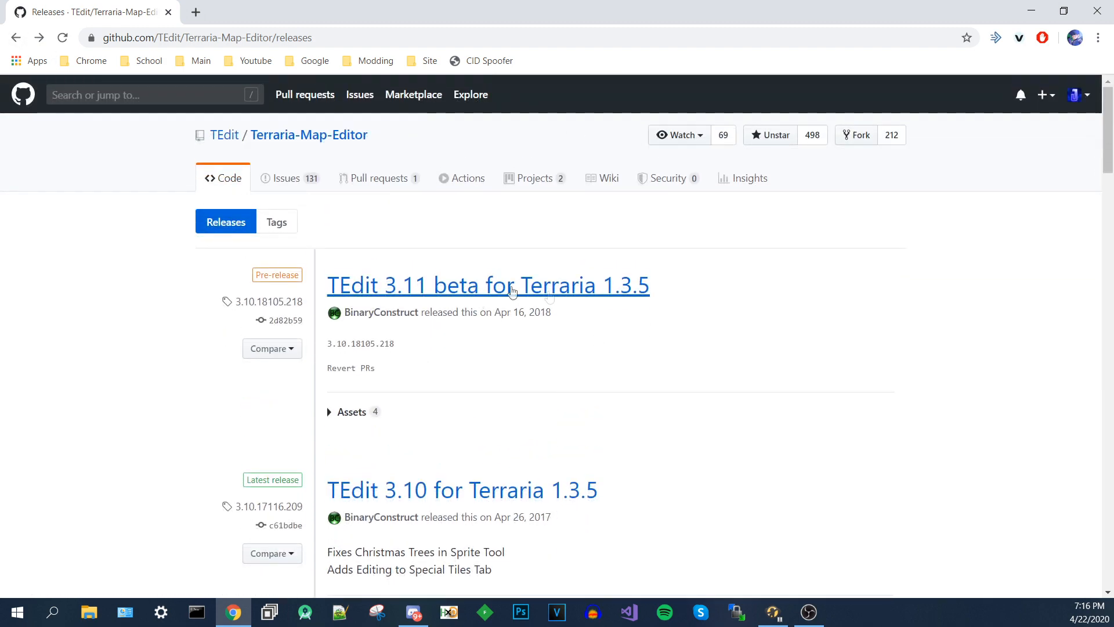
mouse_move(512, 294)
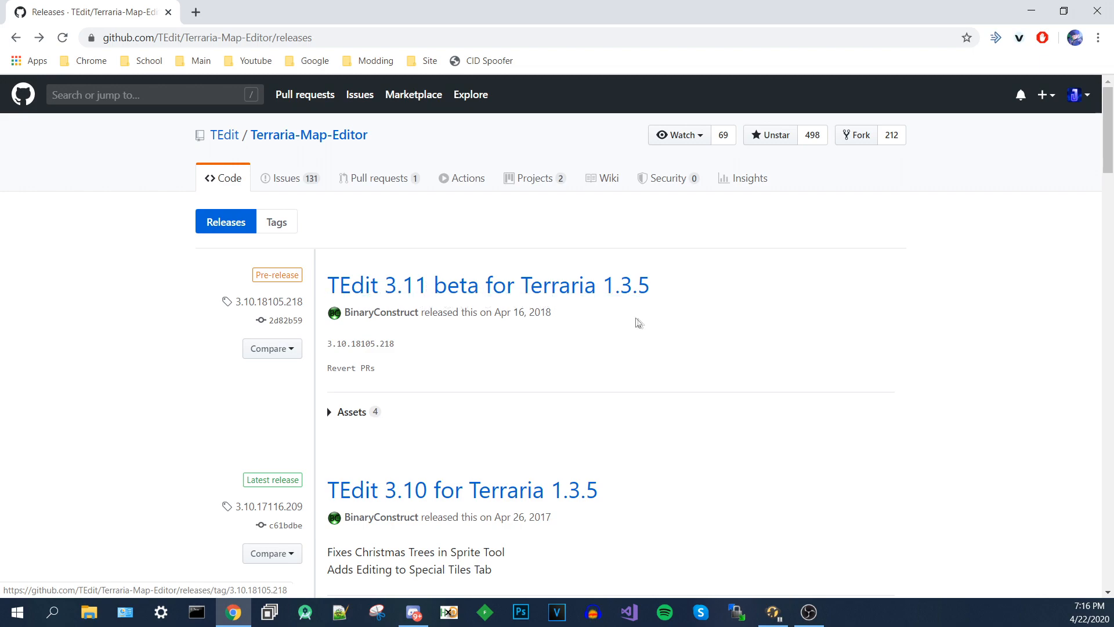
- Open the 'TEdit 3.6 for Terraria 1.3.0' release from the list, then minimize Chrome
scroll("down", 3)
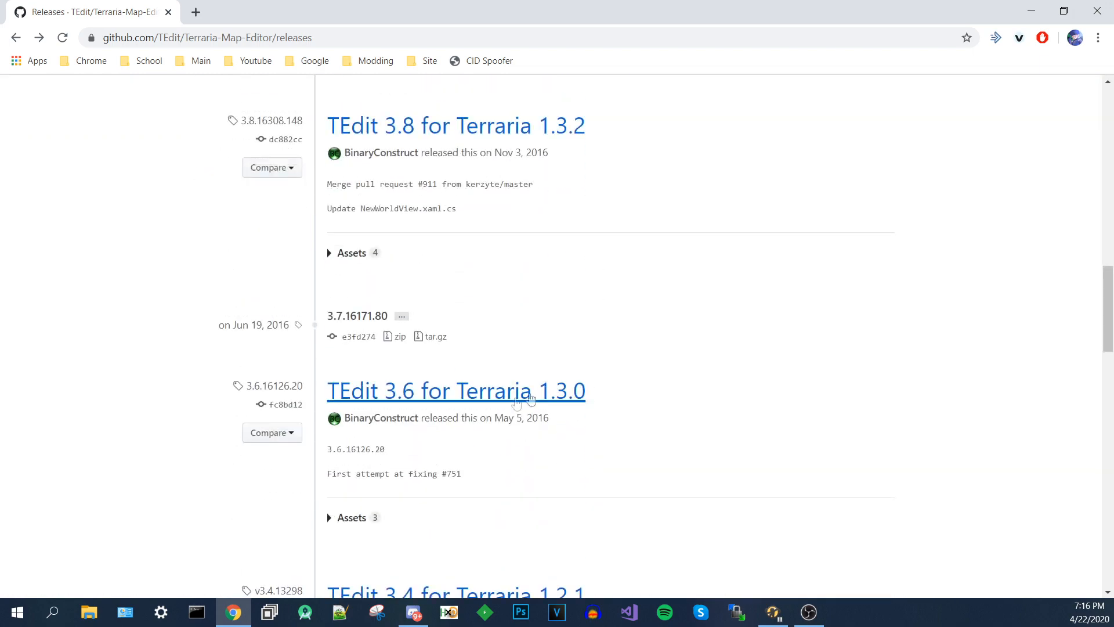
left_click(456, 391)
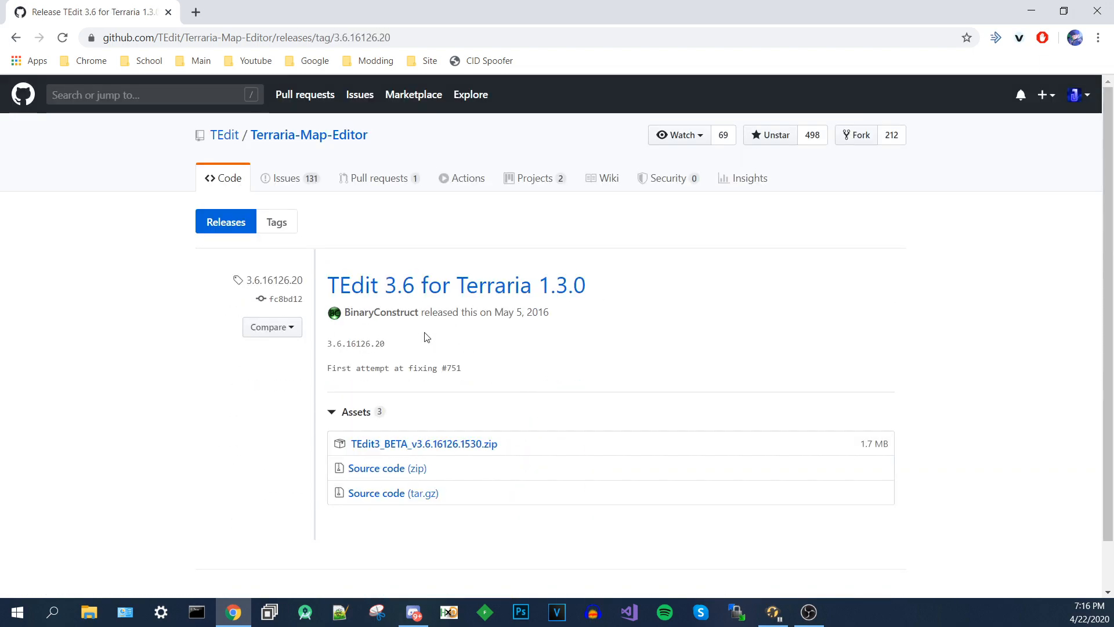
mouse_move(566, 363)
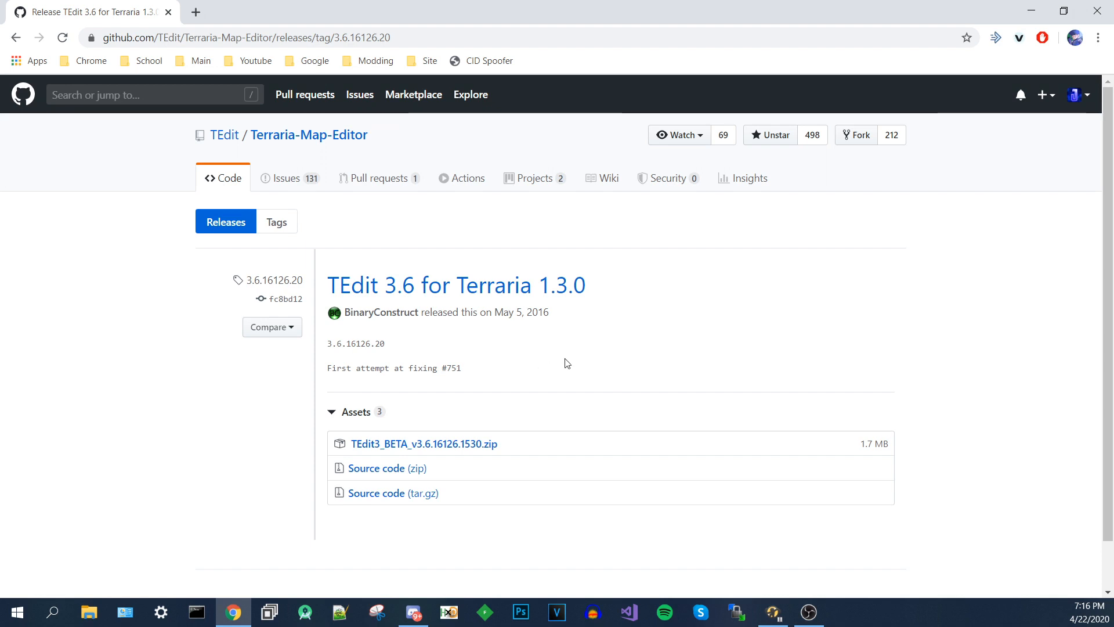
mouse_move(553, 309)
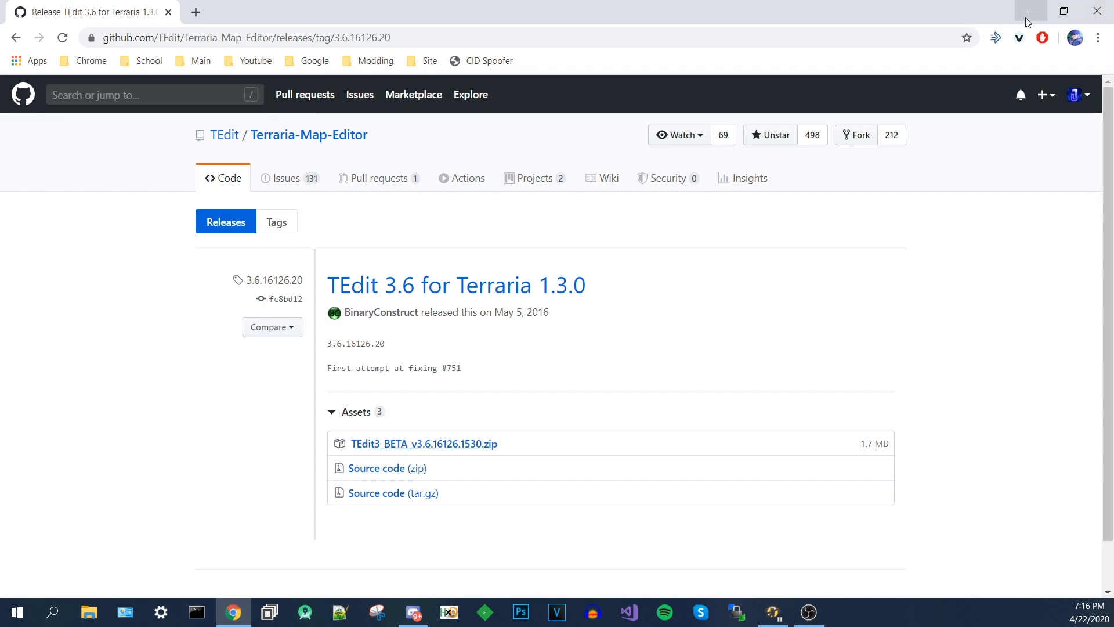
left_click(1031, 10)
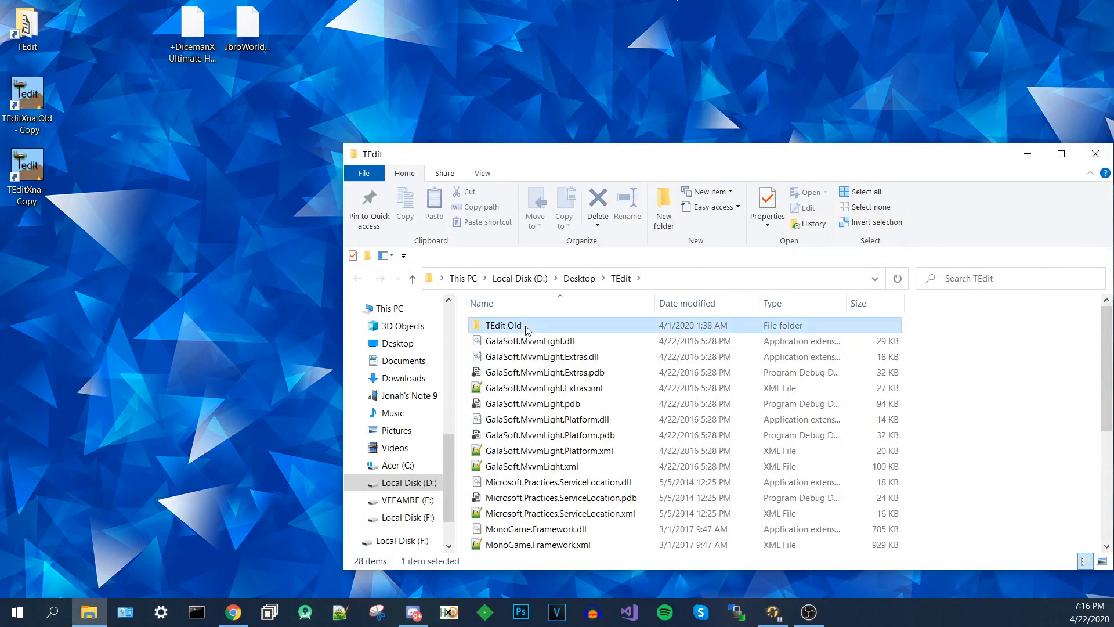
- Check TEditXna.exe in TEdit Old, delete the duplicate TEditXna shortcut, and close Explorer
double_click(503, 325)
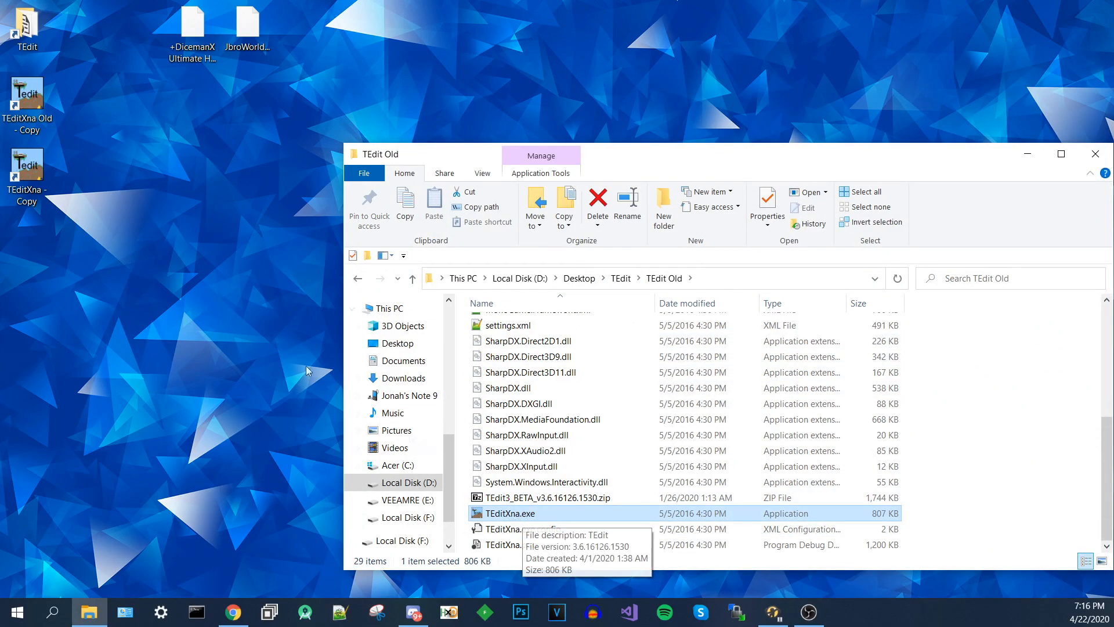
left_click(26, 104)
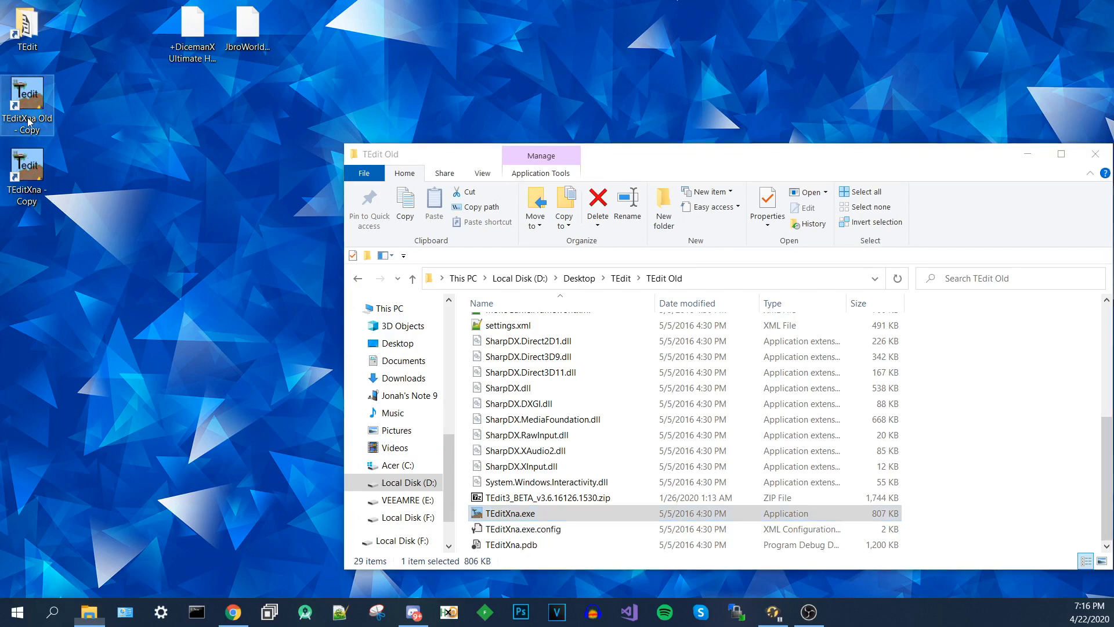
left_click(26, 174)
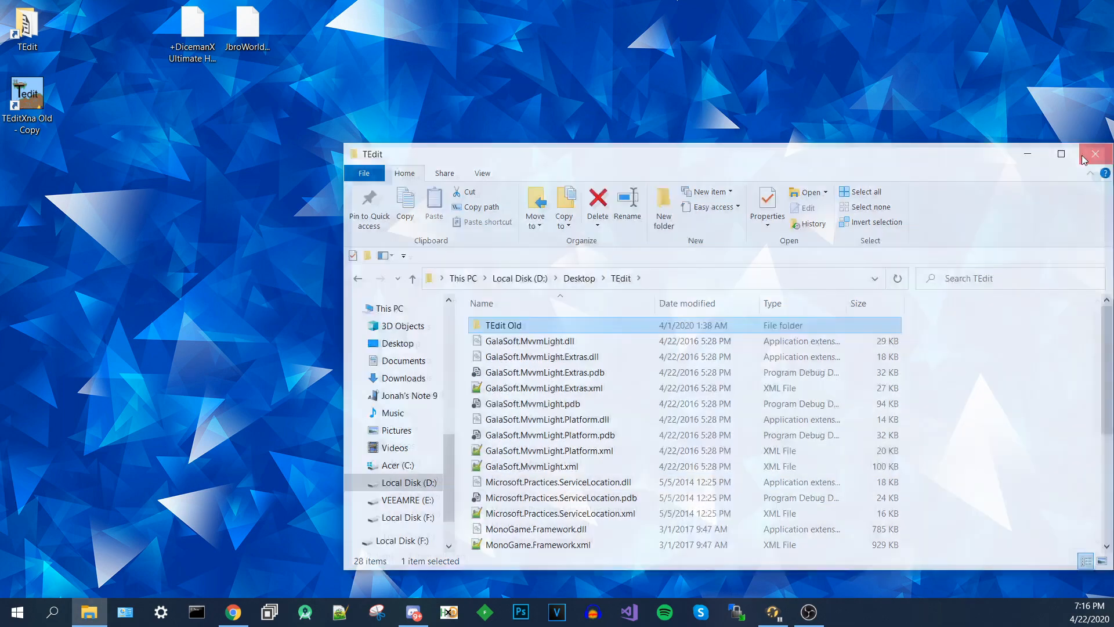
left_click(1094, 153)
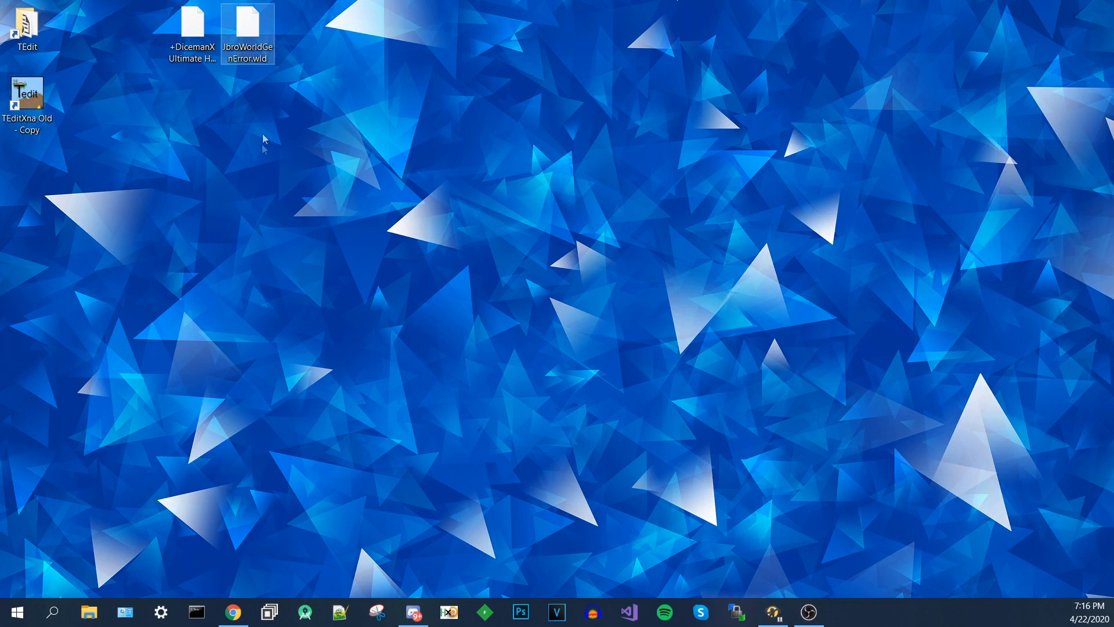
- Select the 'TEditXna Old - Copy' shortcut to confirm it targets the TEdit Old folder
left_click(28, 96)
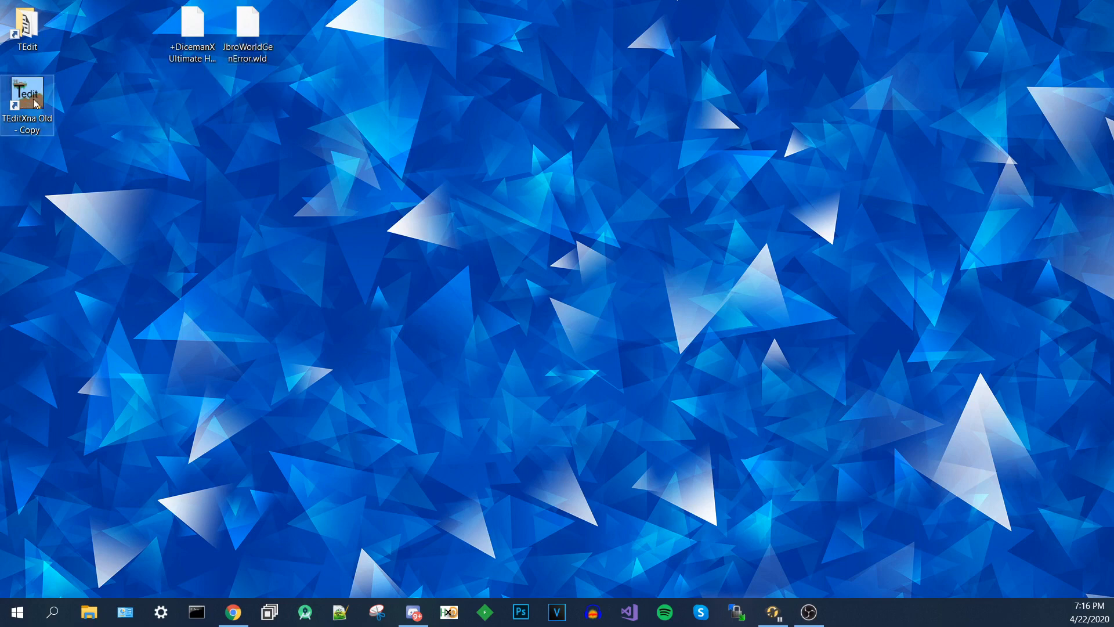
mouse_move(28, 95)
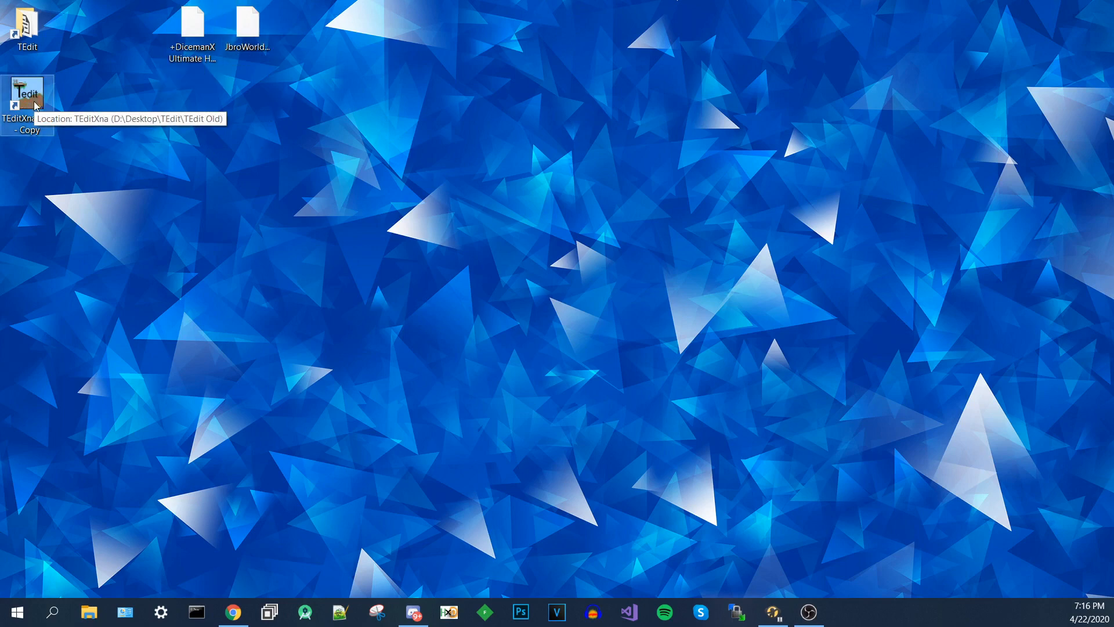
mouse_move(164, 223)
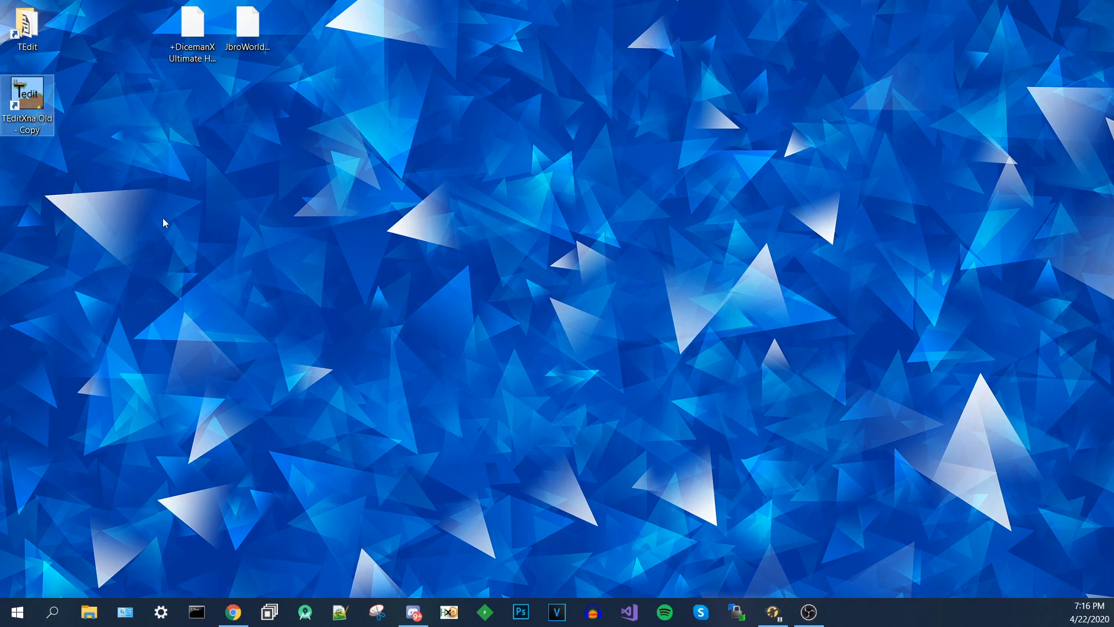
mouse_move(309, 327)
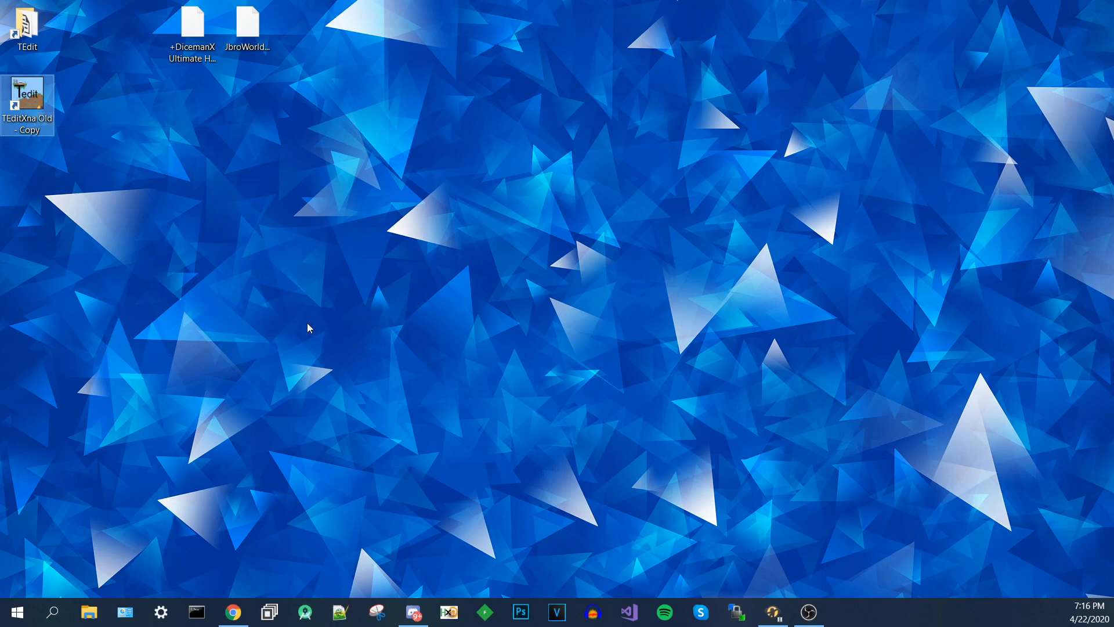
mouse_move(439, 231)
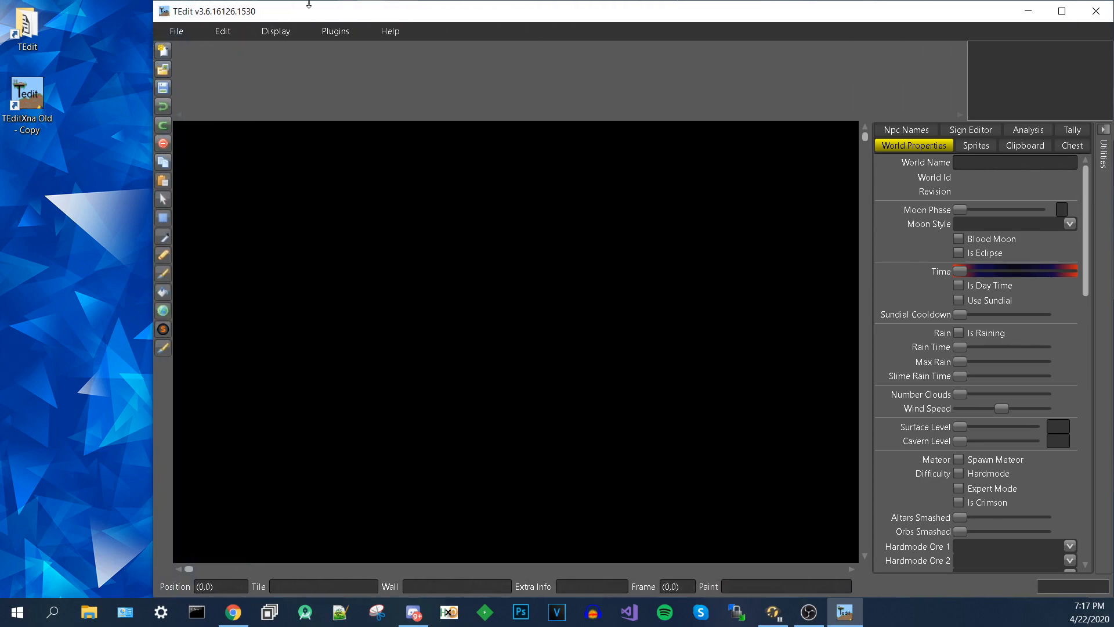
- Load JbroWorldGenError.wld from the Desktop through File > Open
left_click(176, 30)
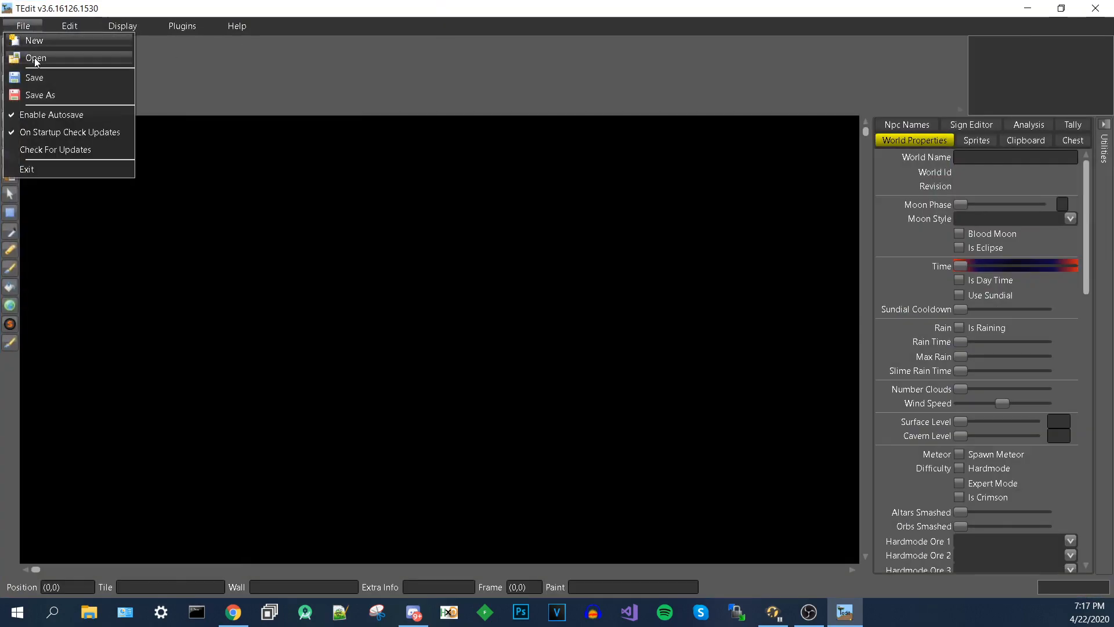
left_click(35, 57)
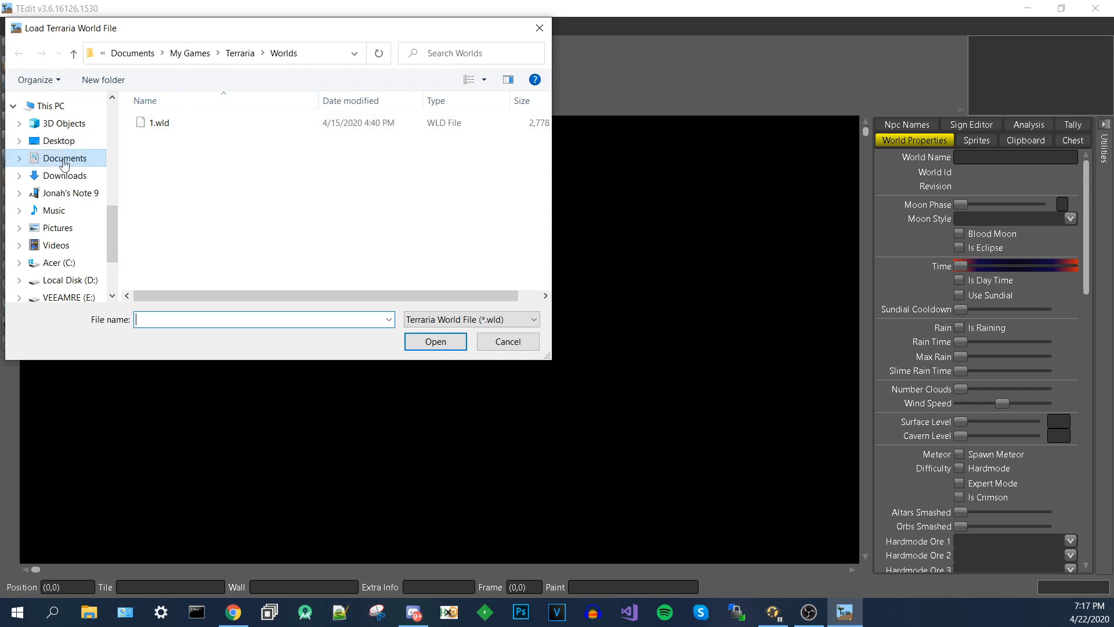
left_click(58, 140)
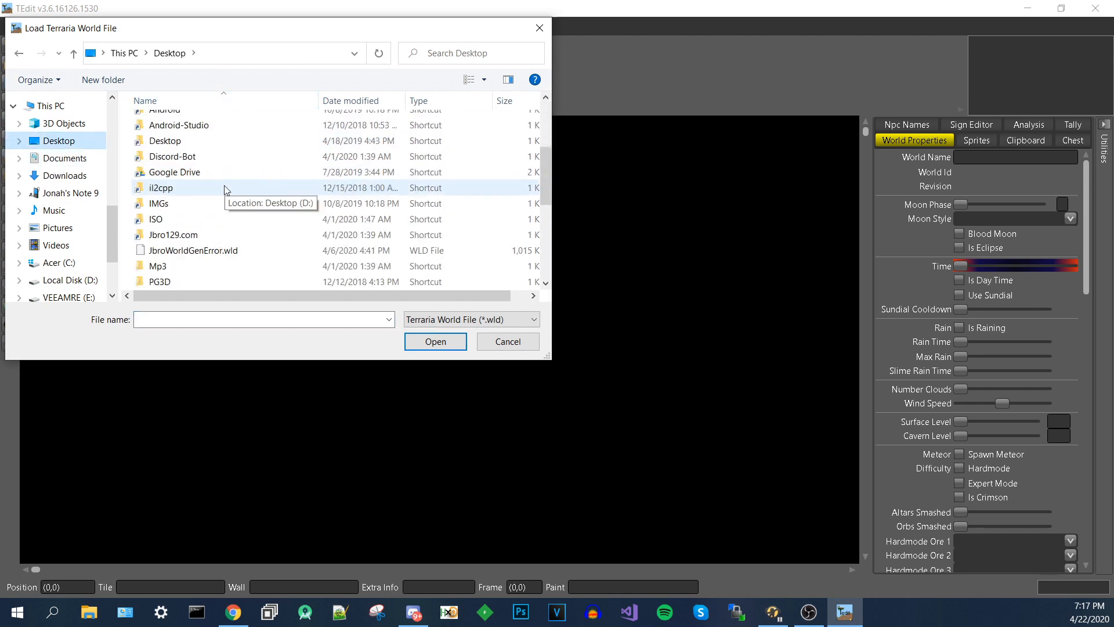
mouse_move(194, 250)
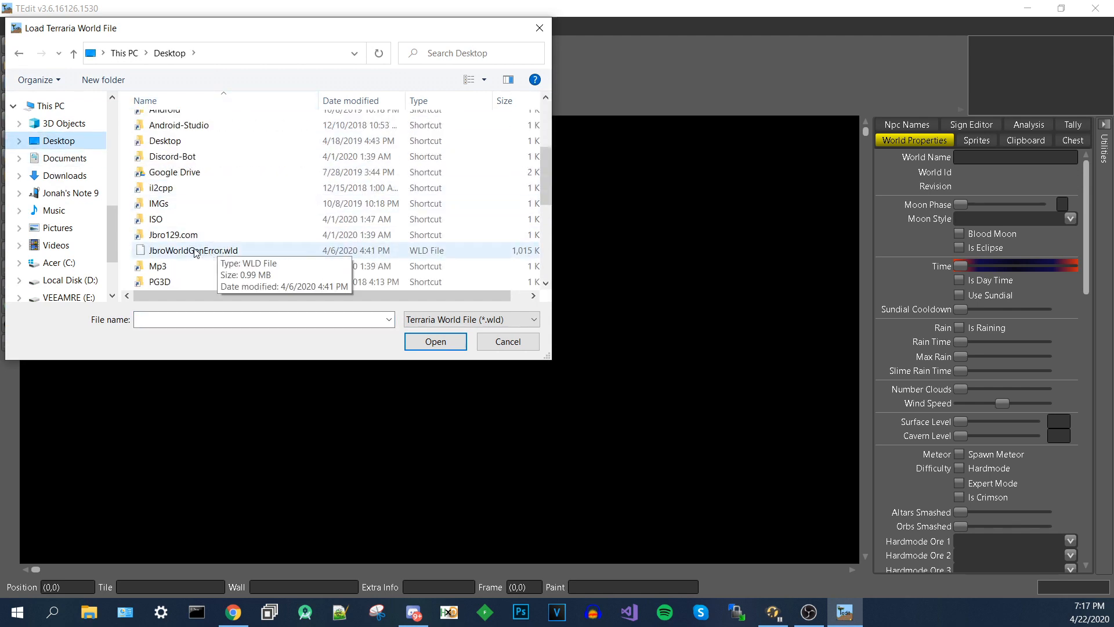
double_click(194, 250)
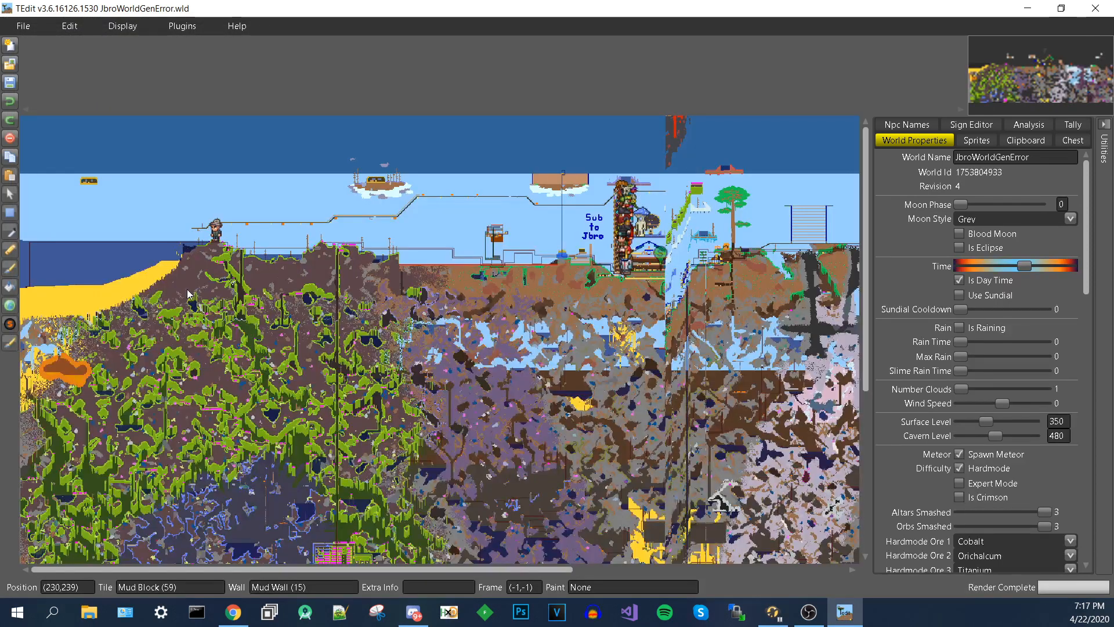
mouse_move(815, 162)
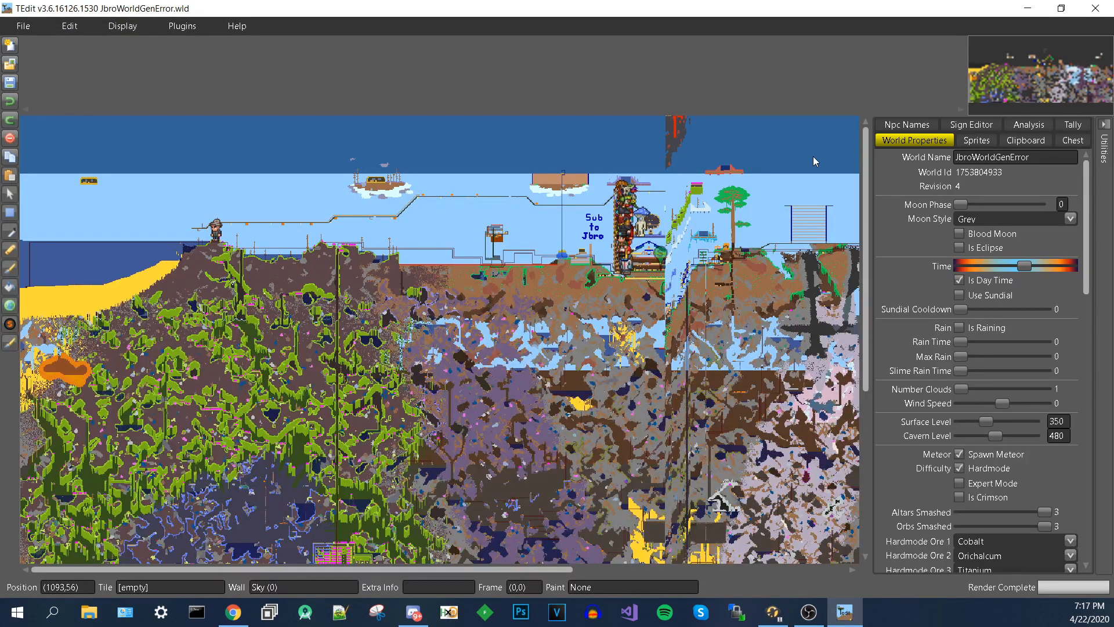
mouse_move(681, 168)
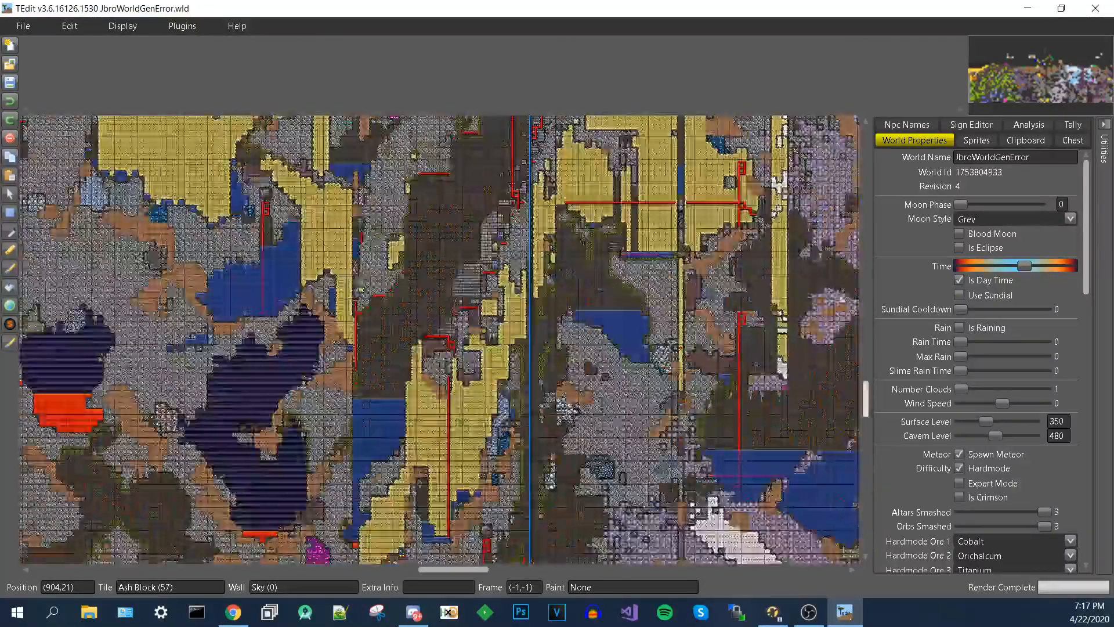
left_click(22, 25)
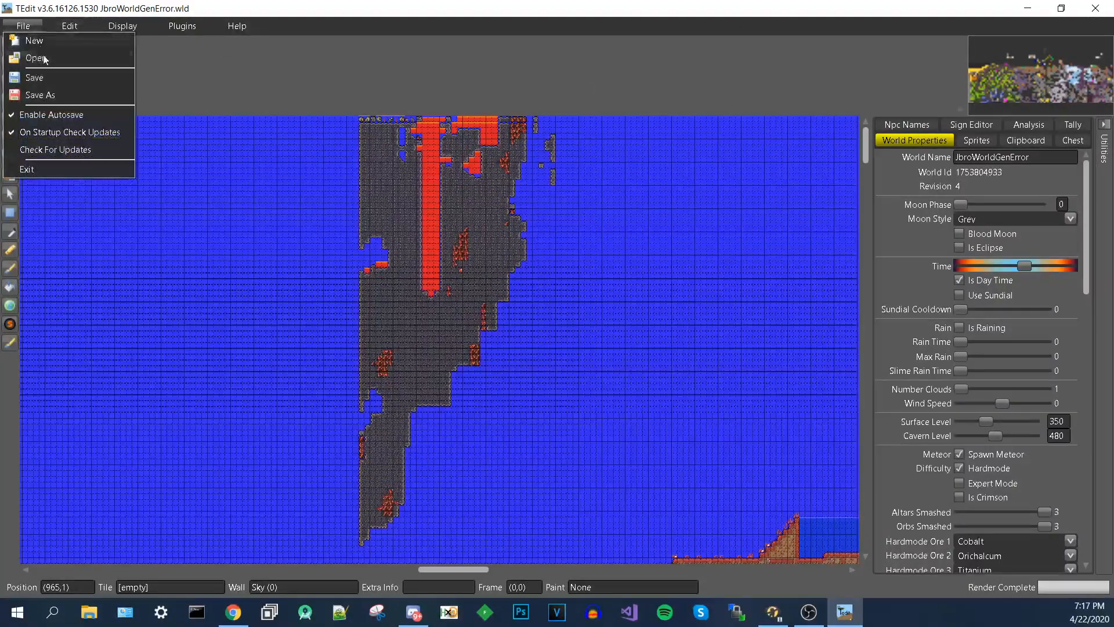
- Browse the load-world dialog to the folder holding the DicemanX Ultimate HM World v10.1 file
left_click(35, 58)
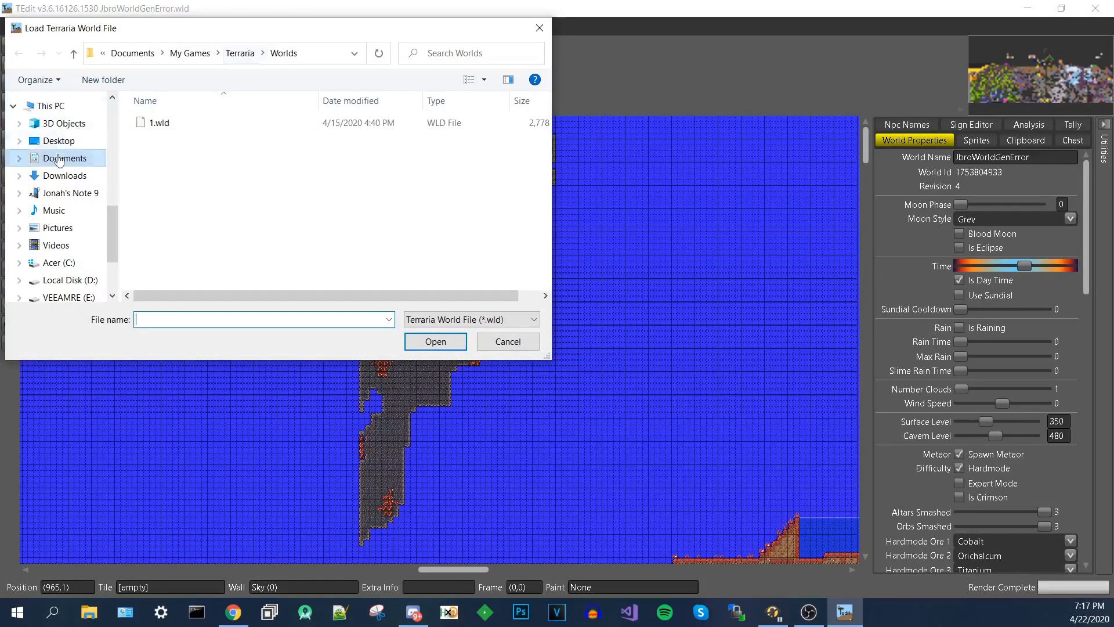
left_click(58, 139)
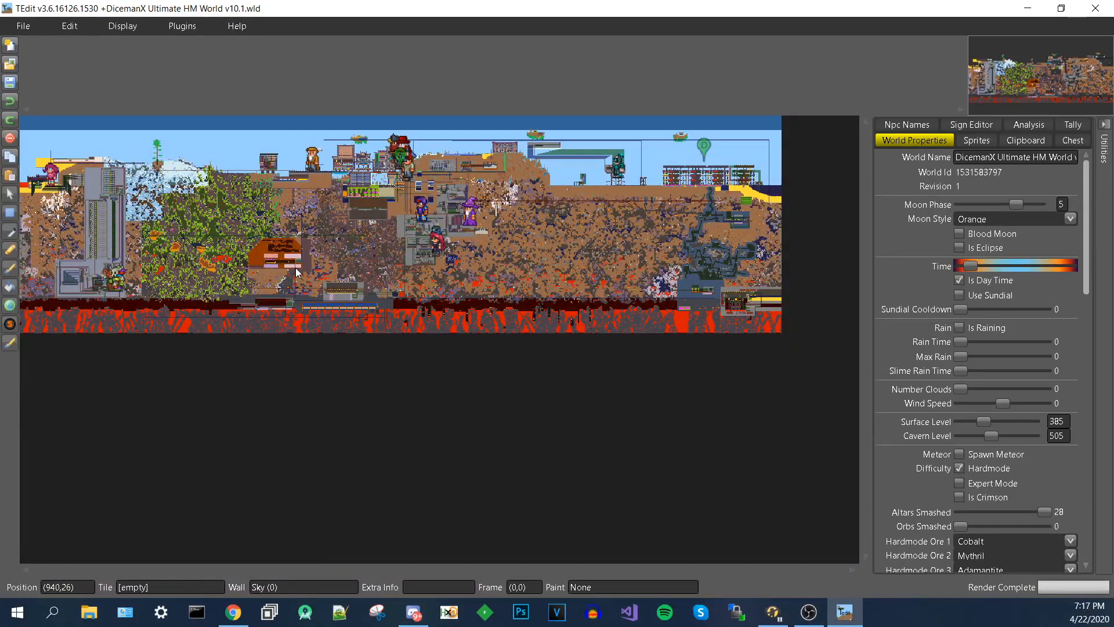
mouse_move(330, 221)
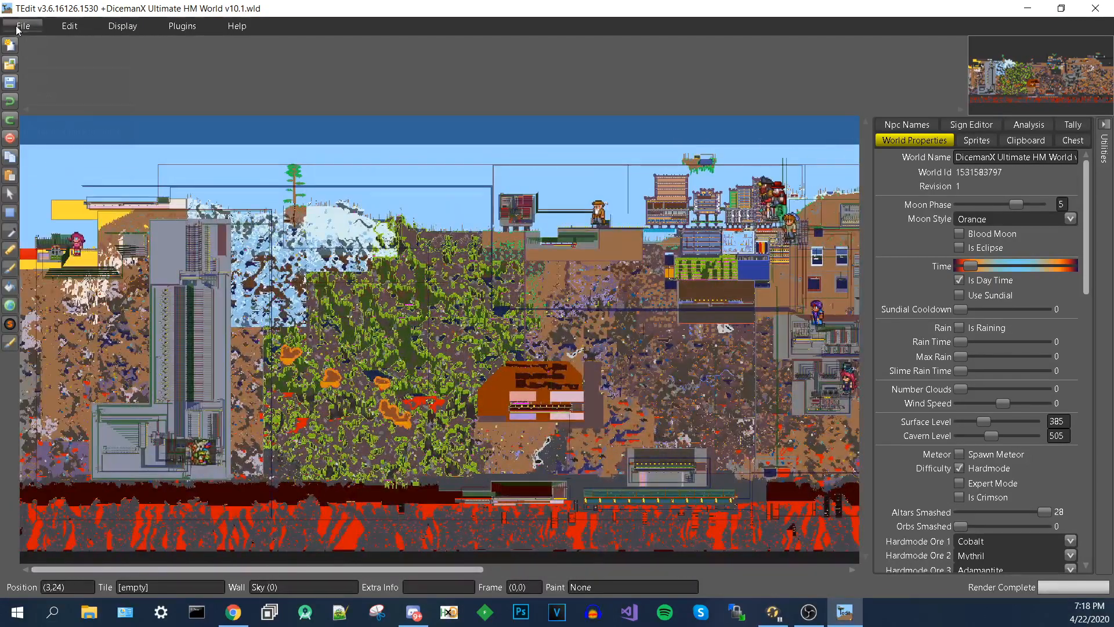
- Create a new world named TestWorld, then switch over to Chrome
left_click(22, 26)
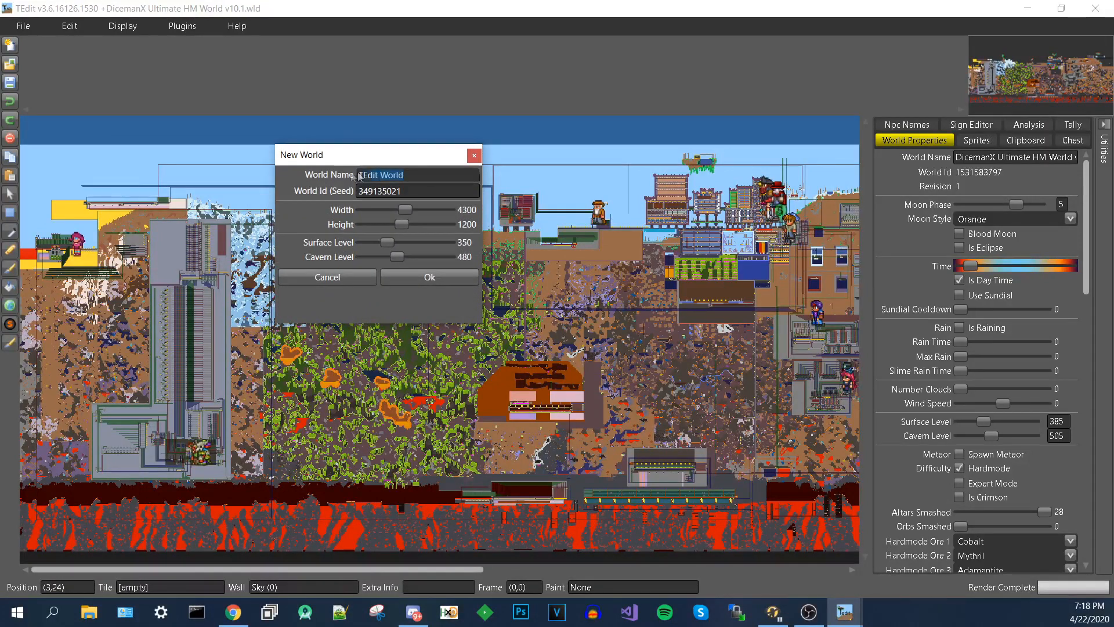
type("testWorld")
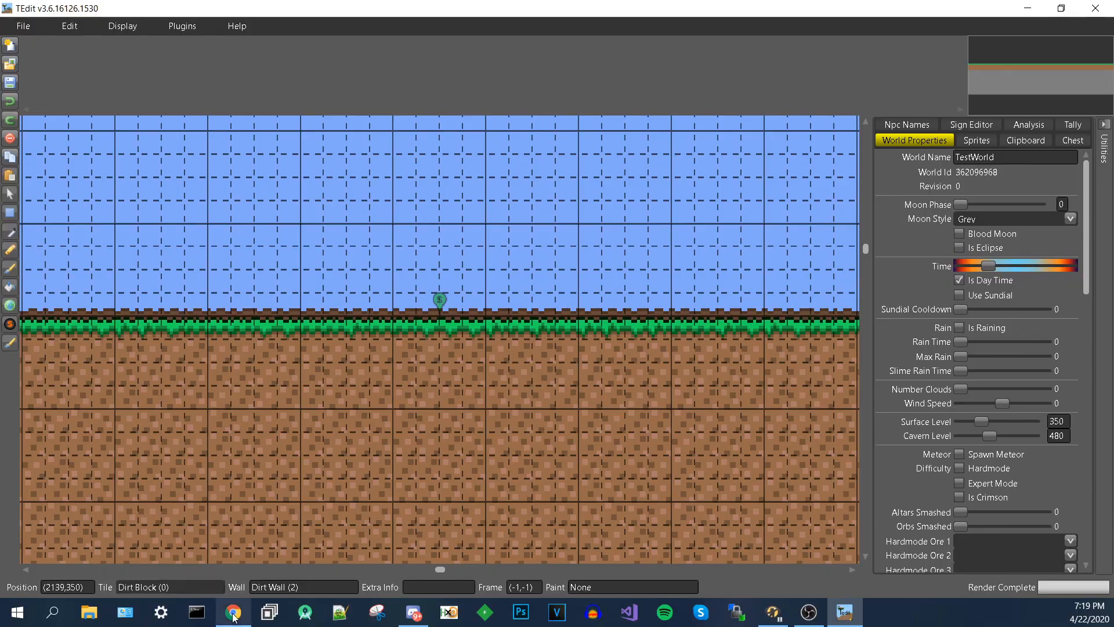
left_click(233, 611)
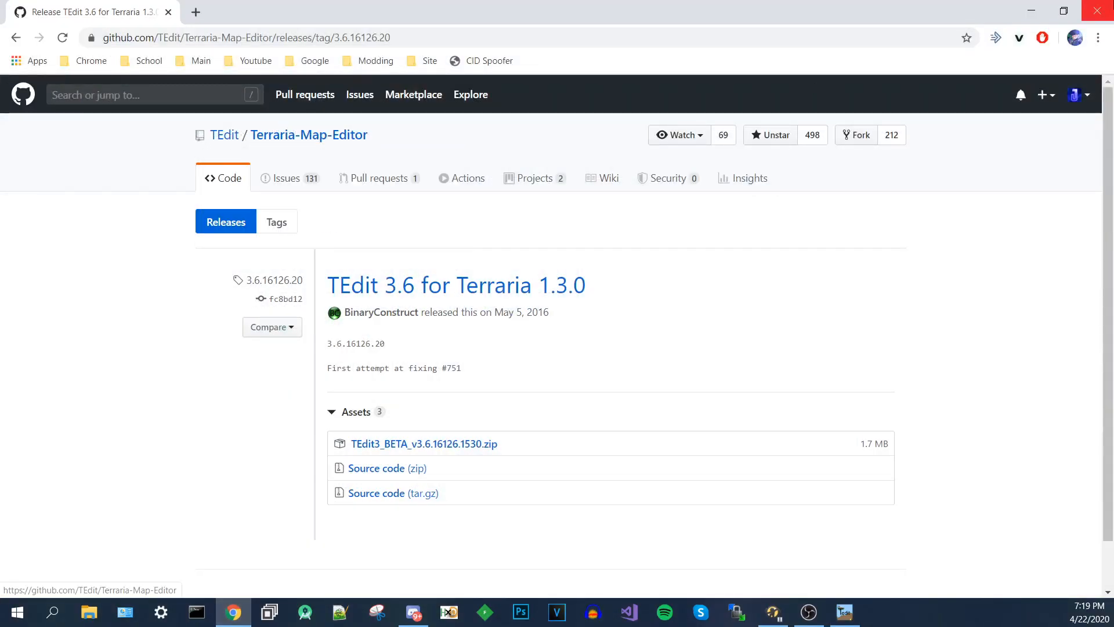
- Bring TEdit back to view the flat TestWorld of grass, dirt and sky
left_click(844, 612)
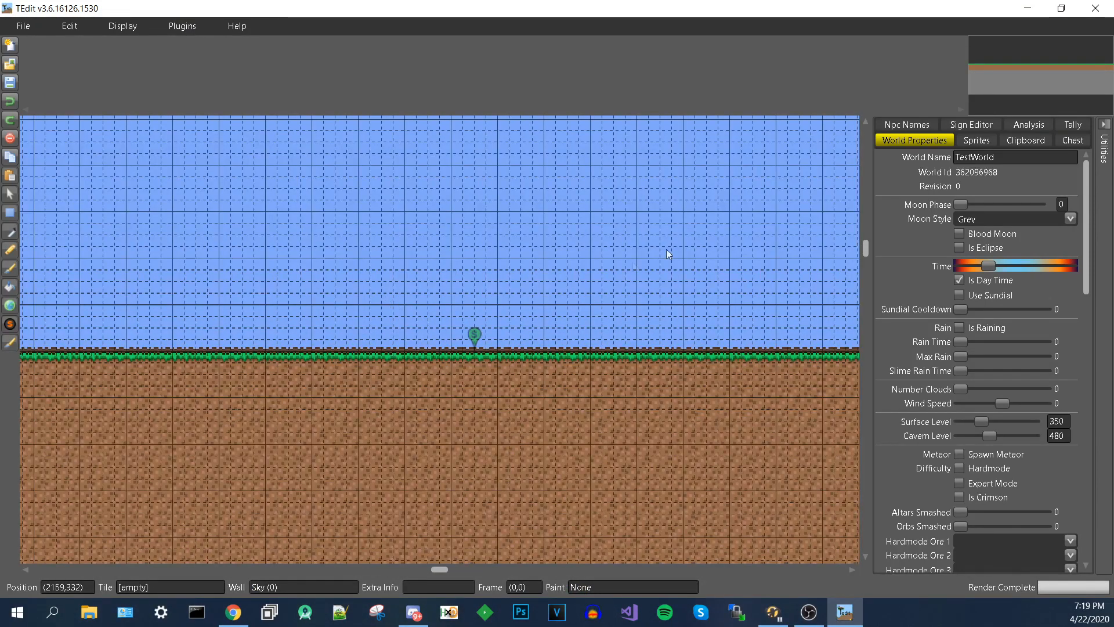
mouse_move(452, 219)
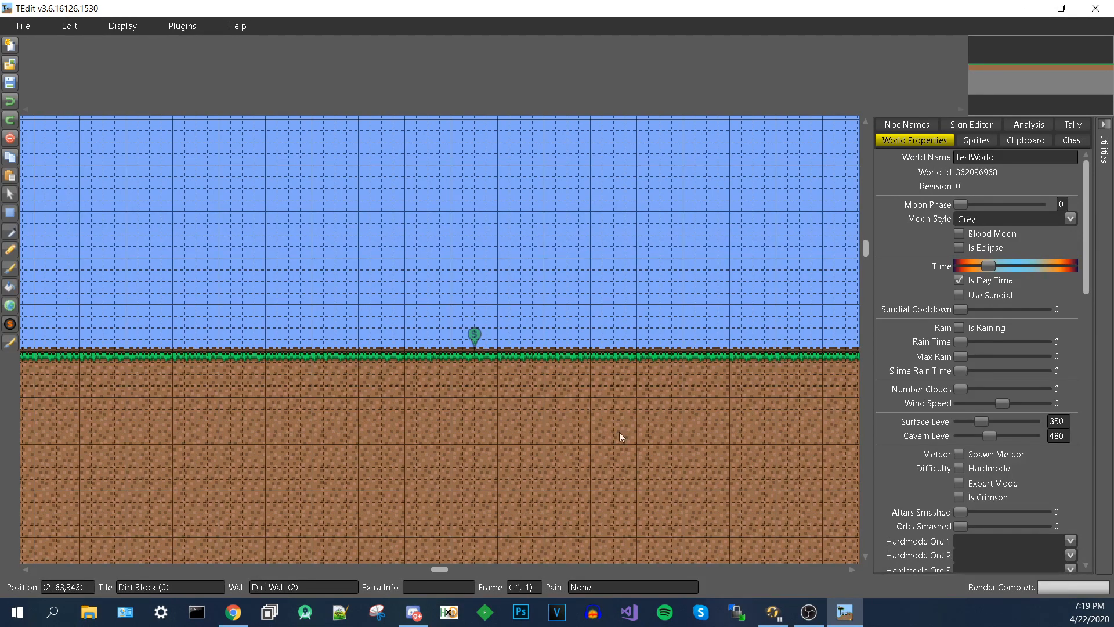
mouse_move(444, 350)
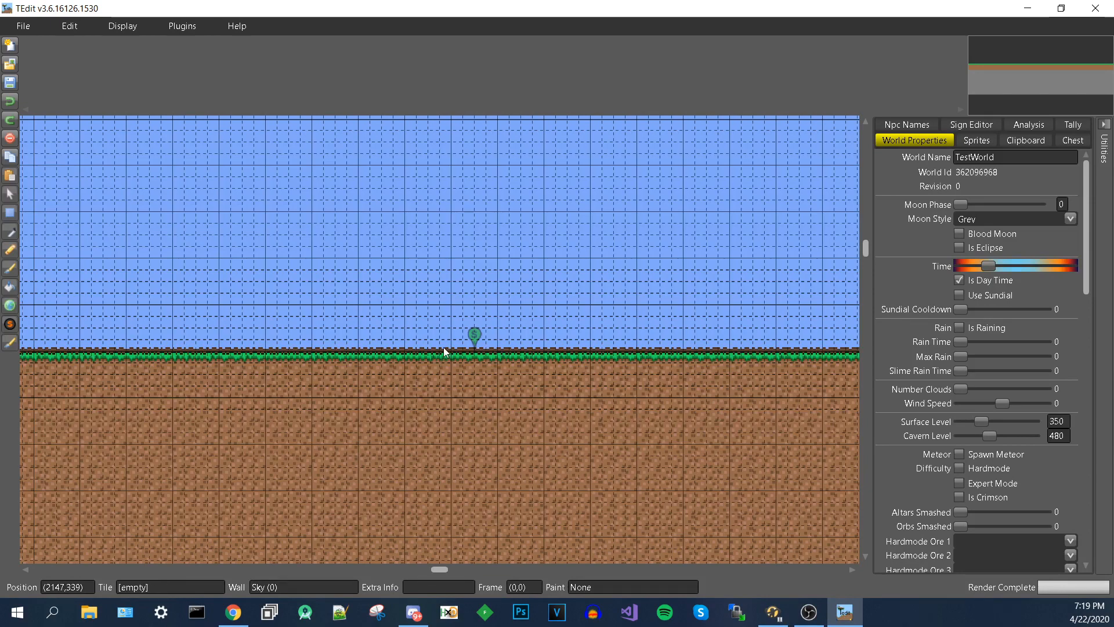
mouse_move(446, 351)
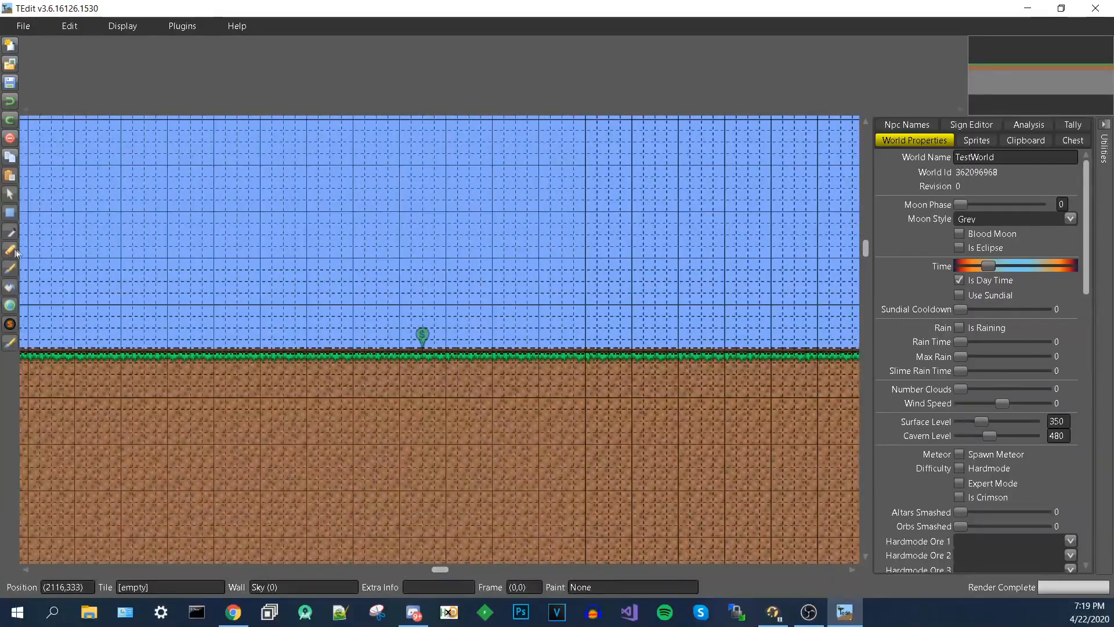
- With the Brush and Mythril Brick 122, draw the smiley's mouth line and right corner
left_click(10, 252)
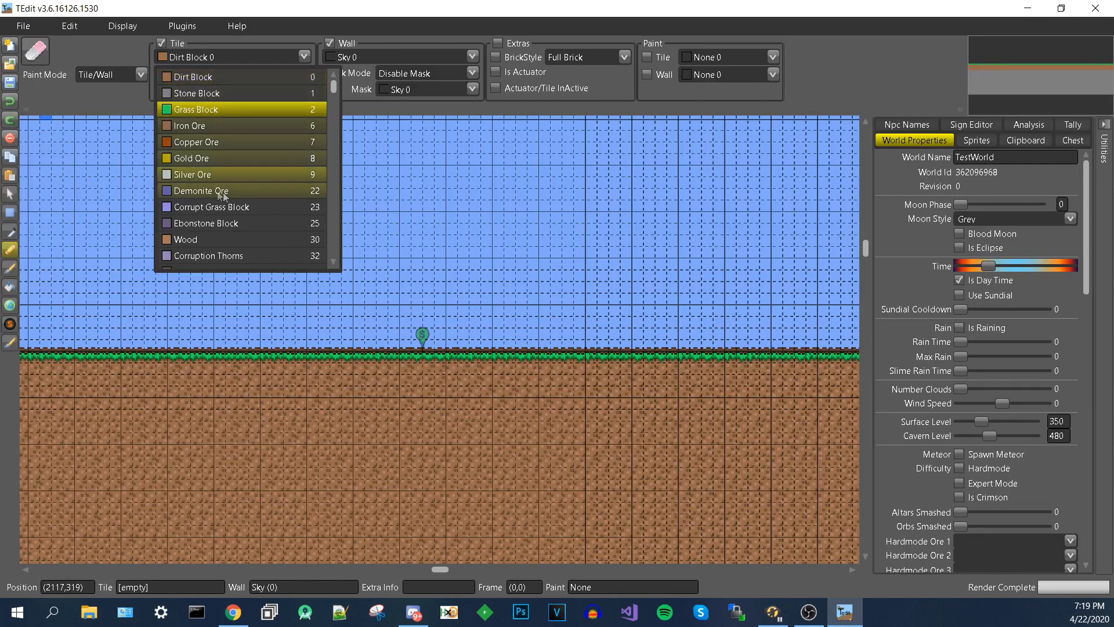
scroll("down", 3)
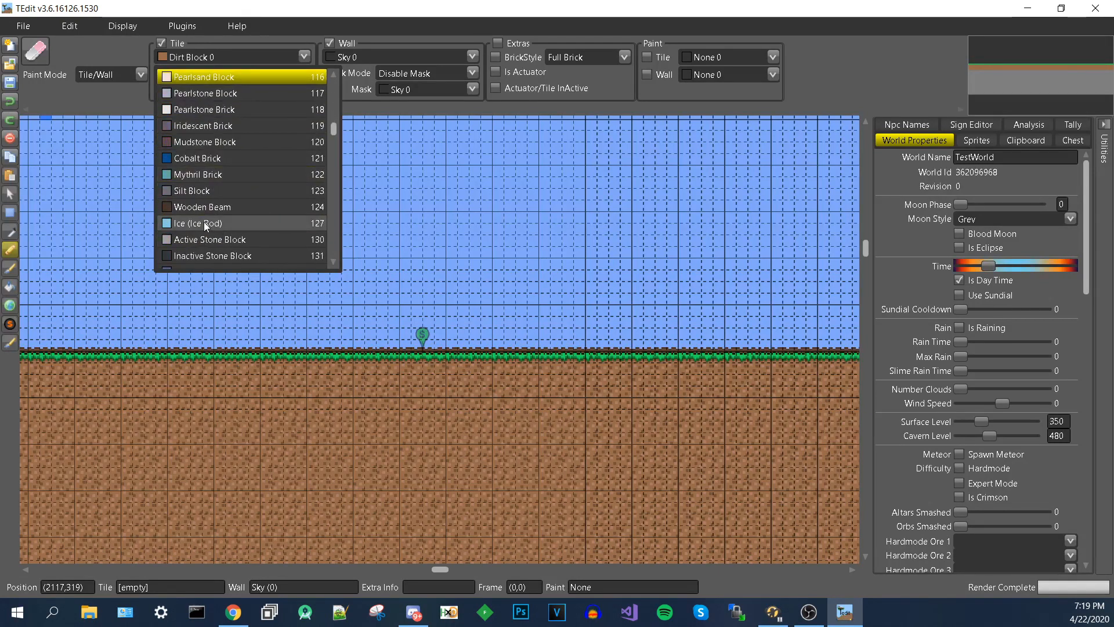
mouse_move(189, 177)
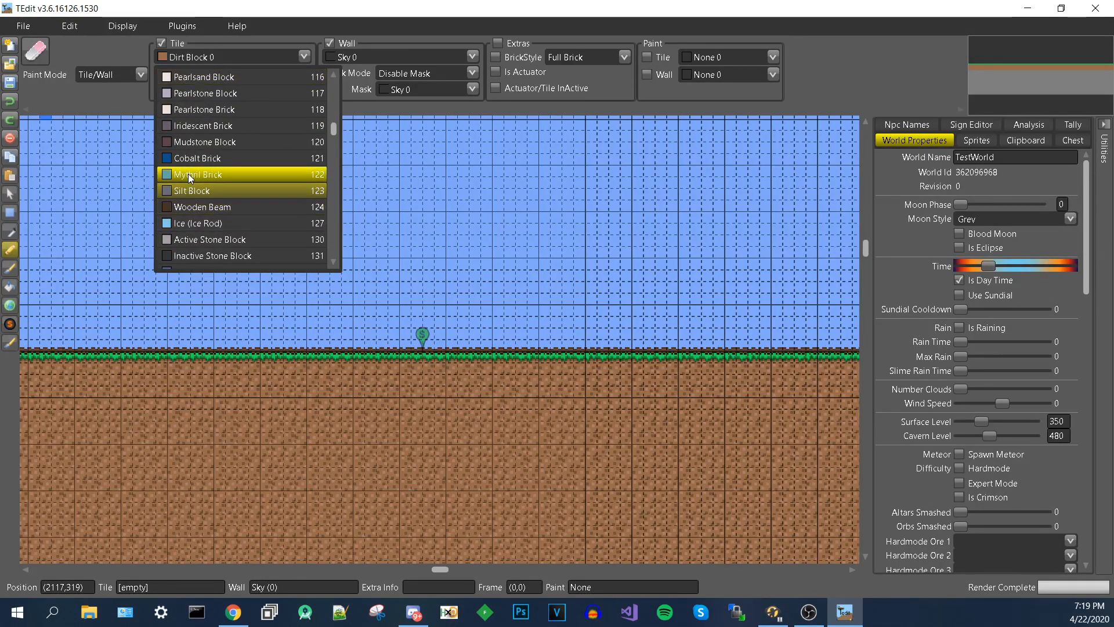
left_click(197, 174)
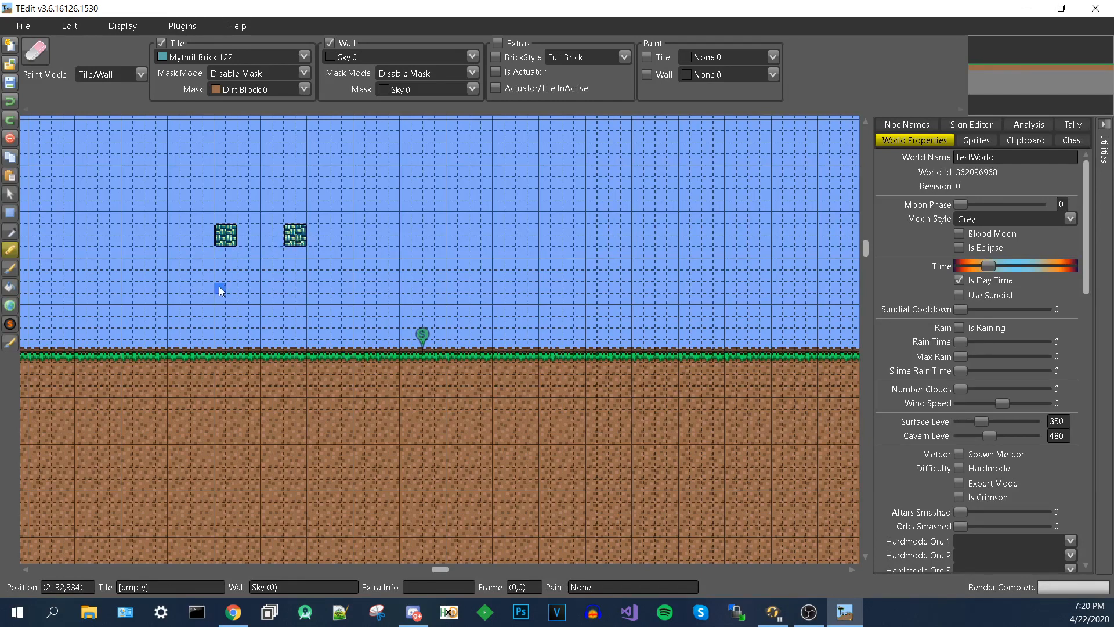
left_click_drag(220, 286, 313, 285)
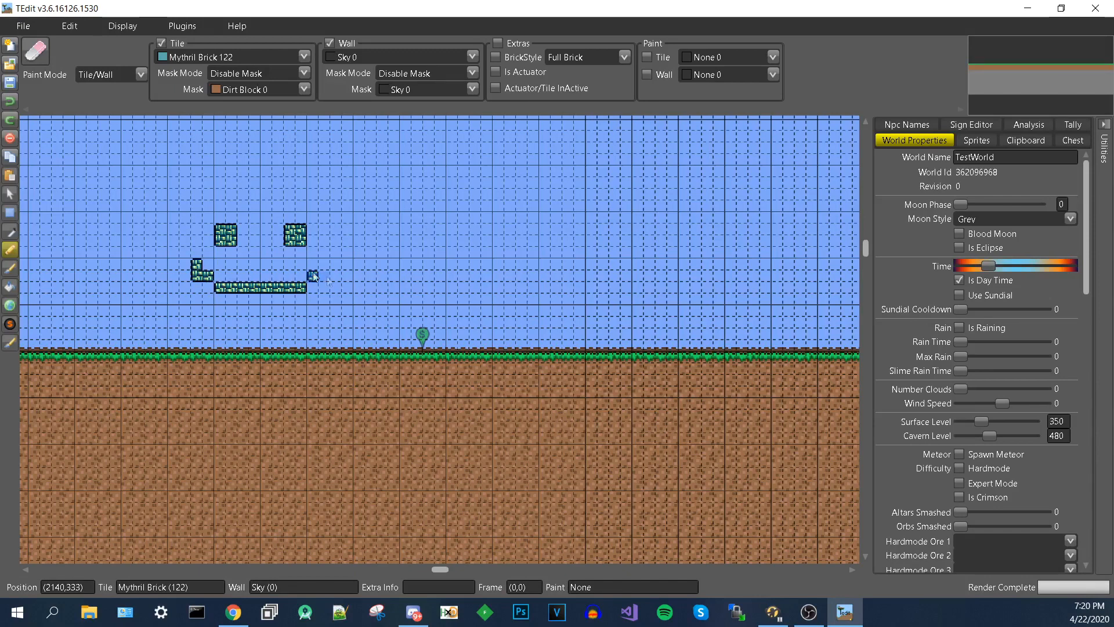
left_click(312, 275)
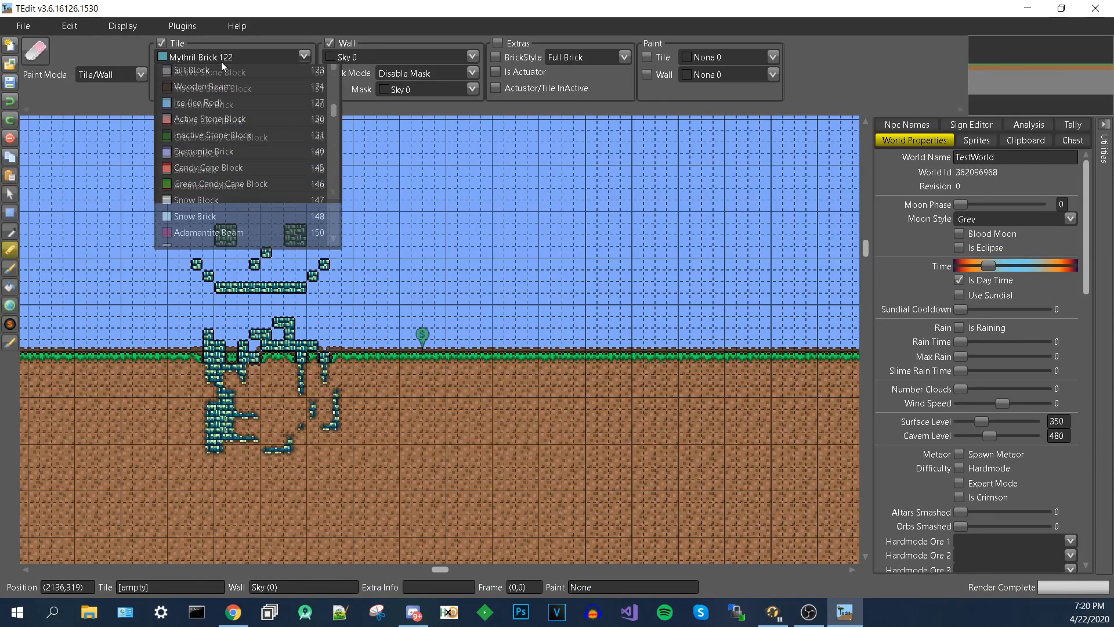
- Draw a Snow Brick wall up from the grass and extend it into a roof outline
left_click(196, 217)
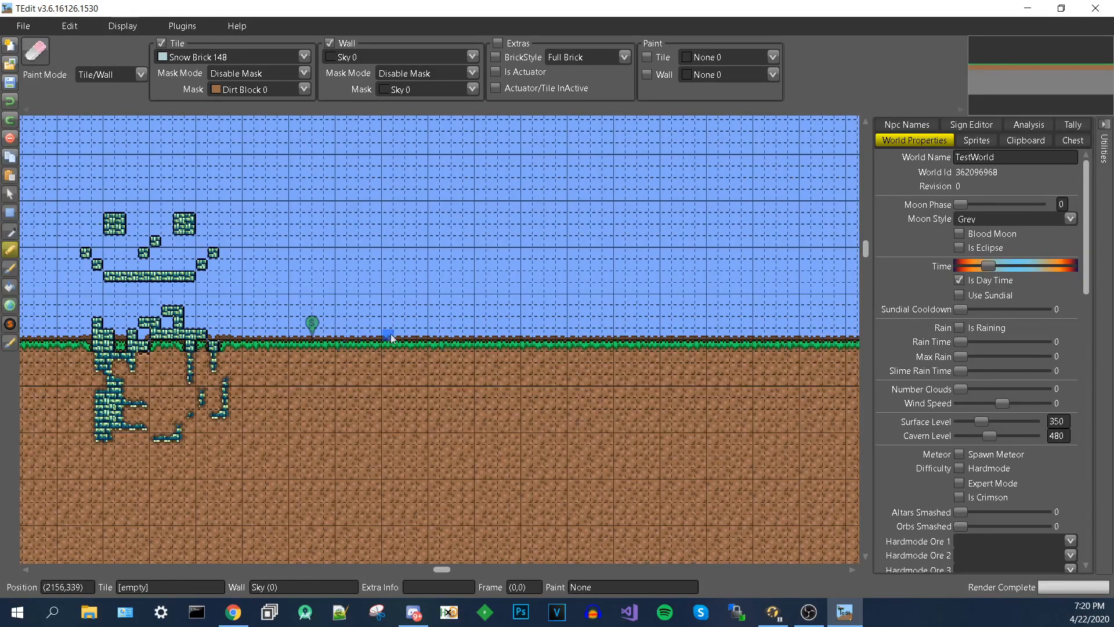
left_click_drag(389, 336, 434, 291)
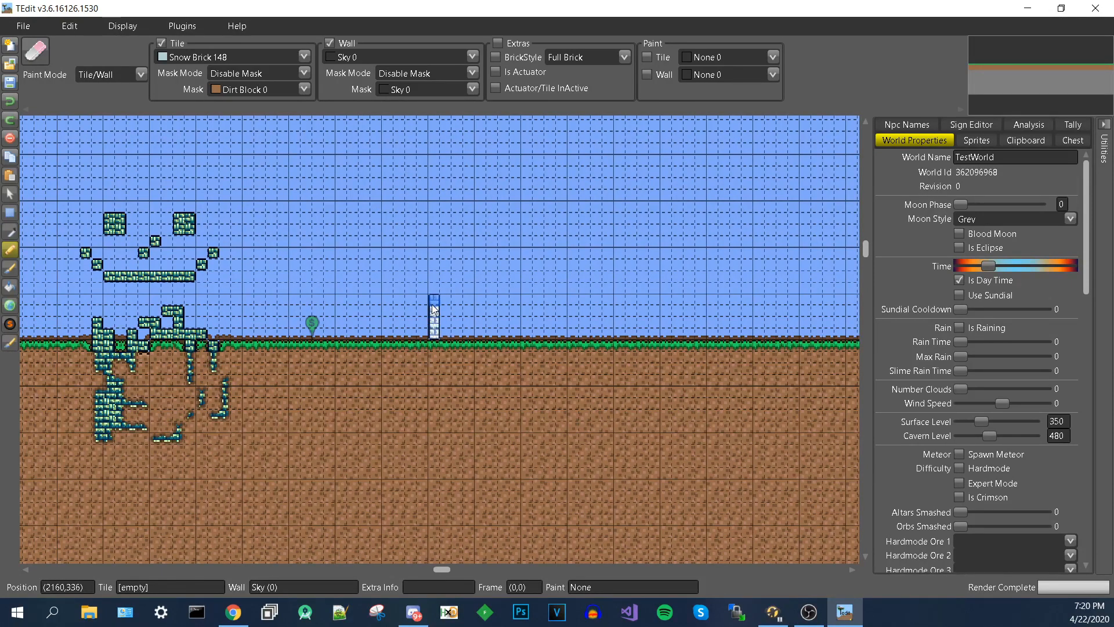
left_click_drag(433, 313, 554, 273)
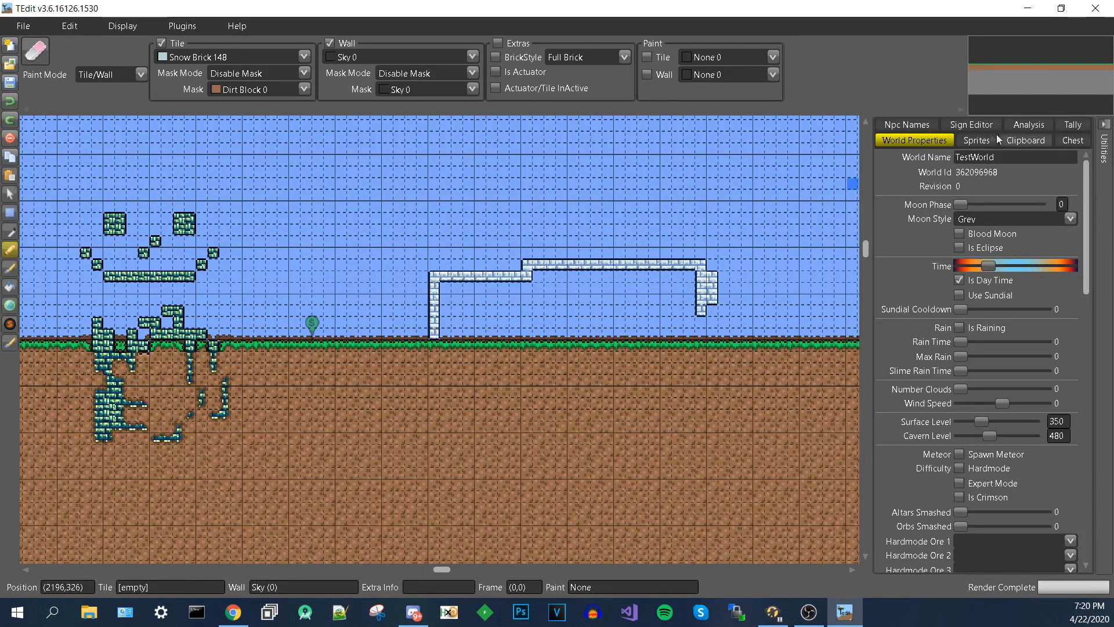
mouse_move(876, 282)
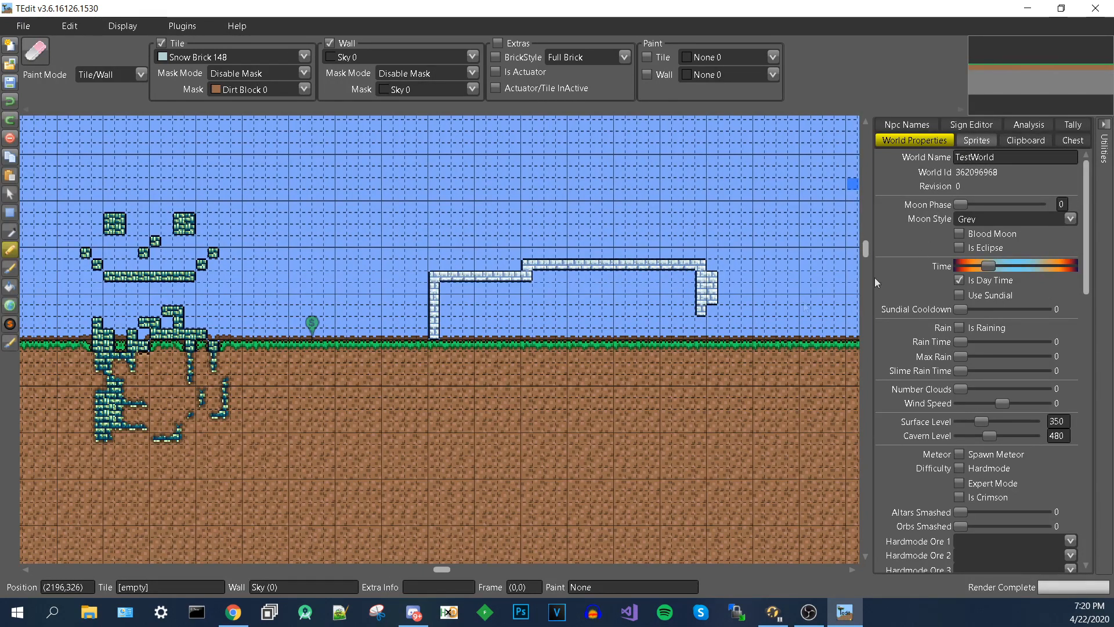
mouse_move(615, 216)
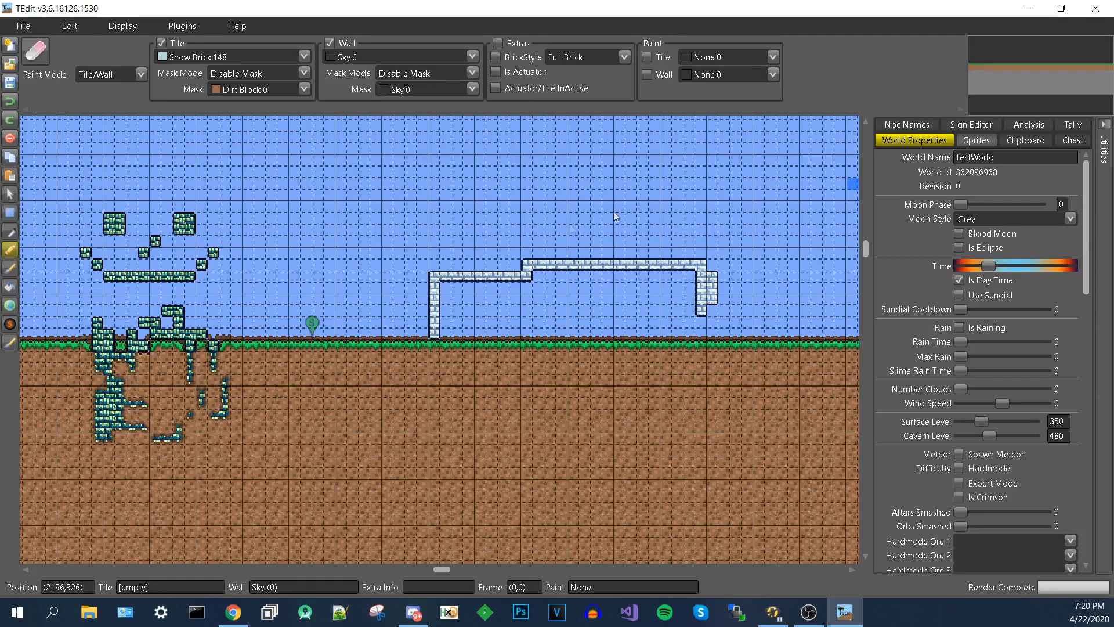
mouse_move(736, 310)
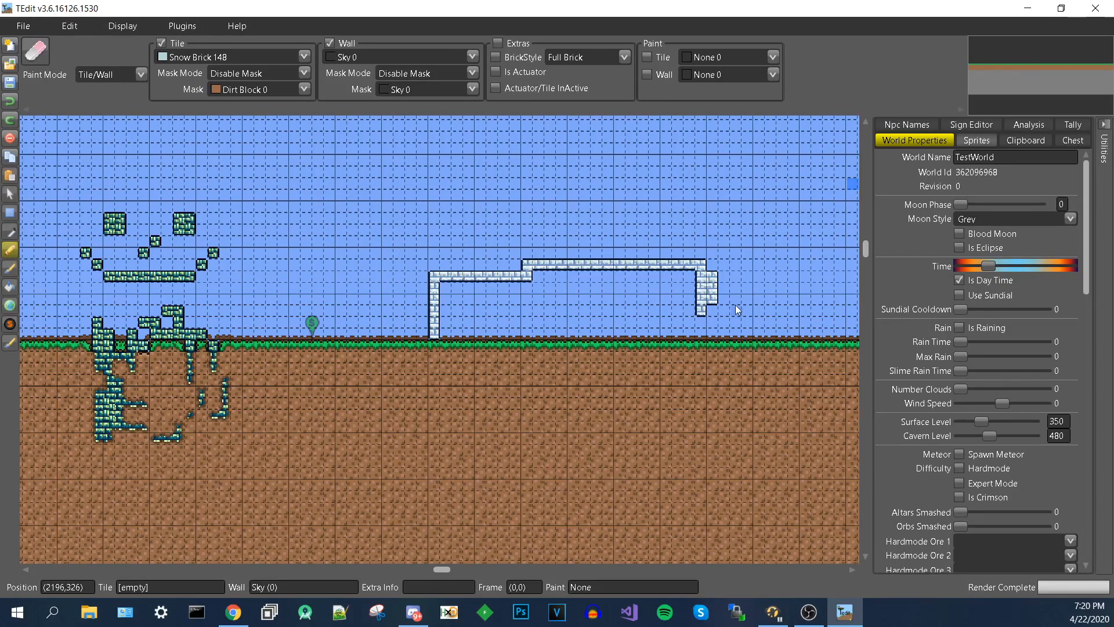
- Find Slime Door A among the door sprites and place it beside the snow brick house
left_click(976, 140)
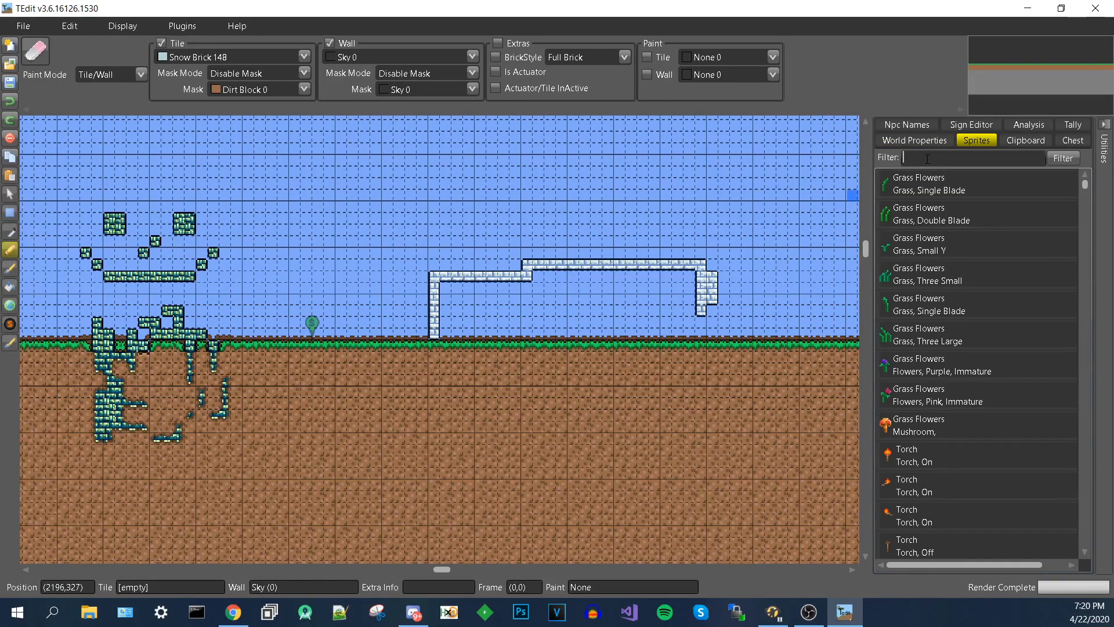
type("door")
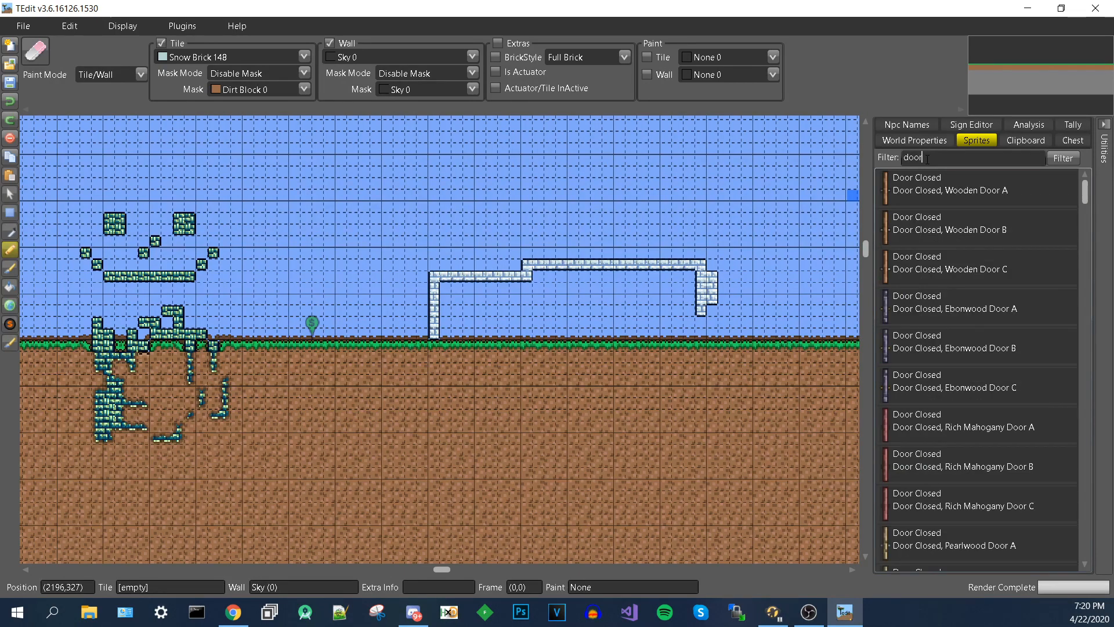
scroll("down", 3)
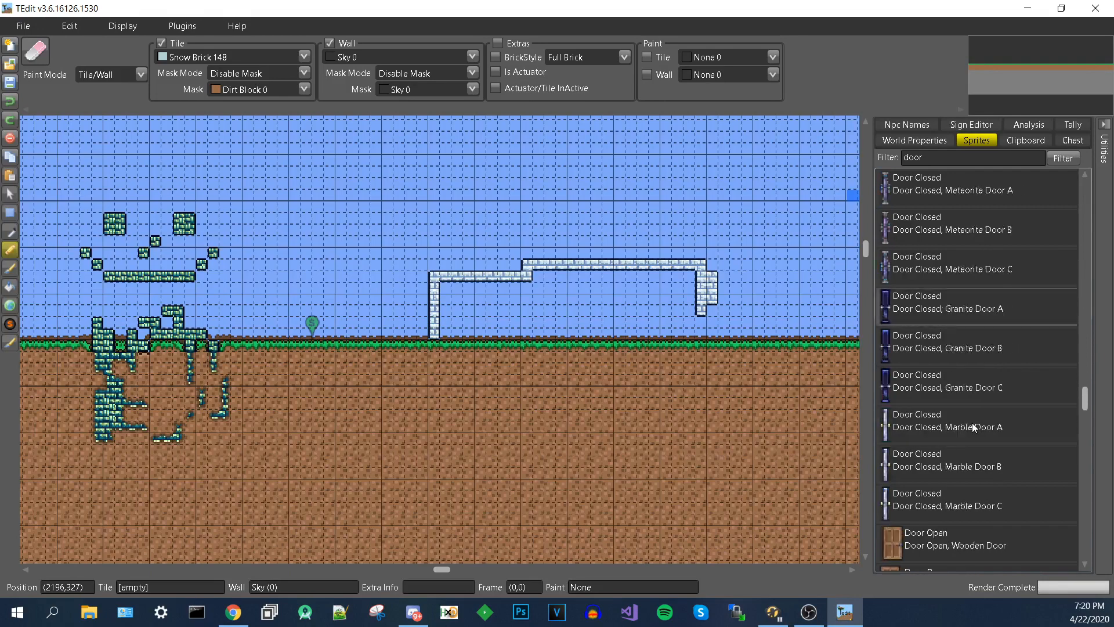
scroll("down", 3)
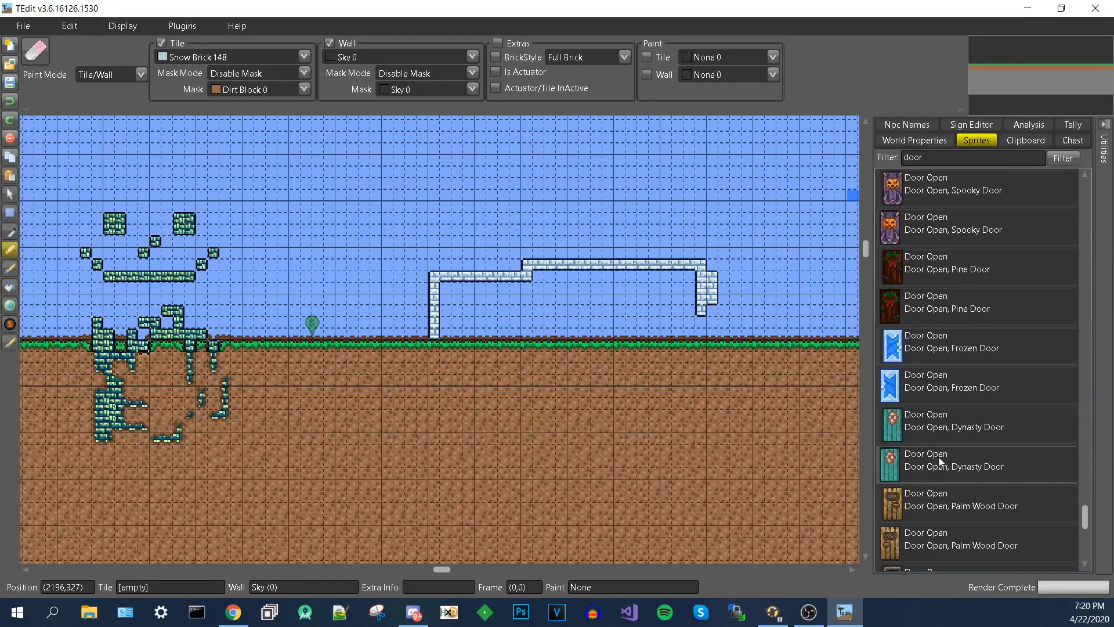
scroll("down", 3)
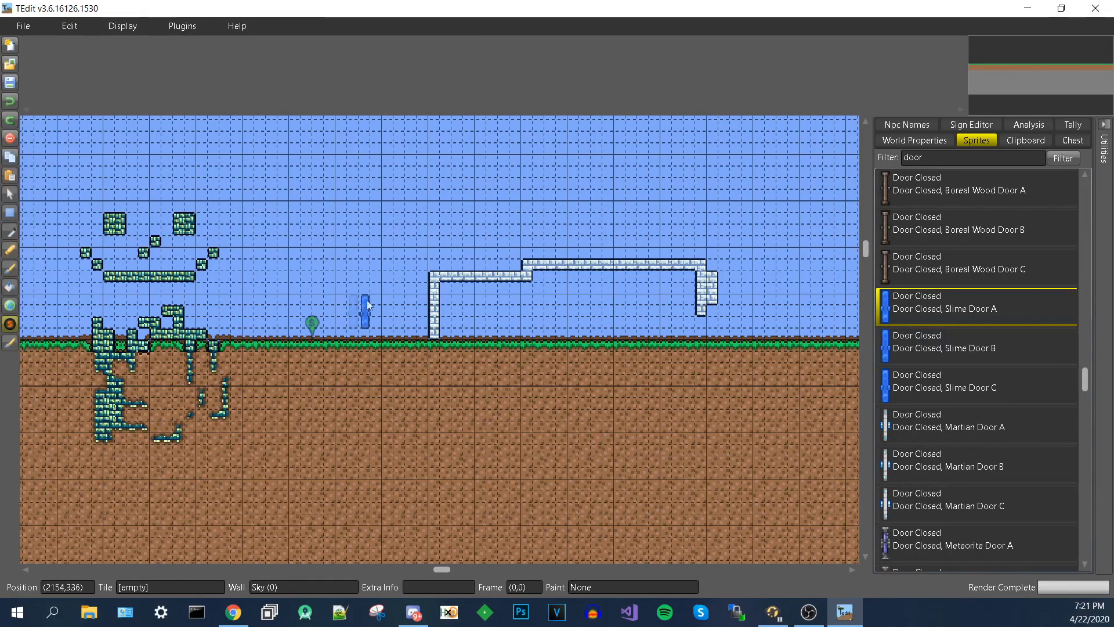
left_click(700, 309)
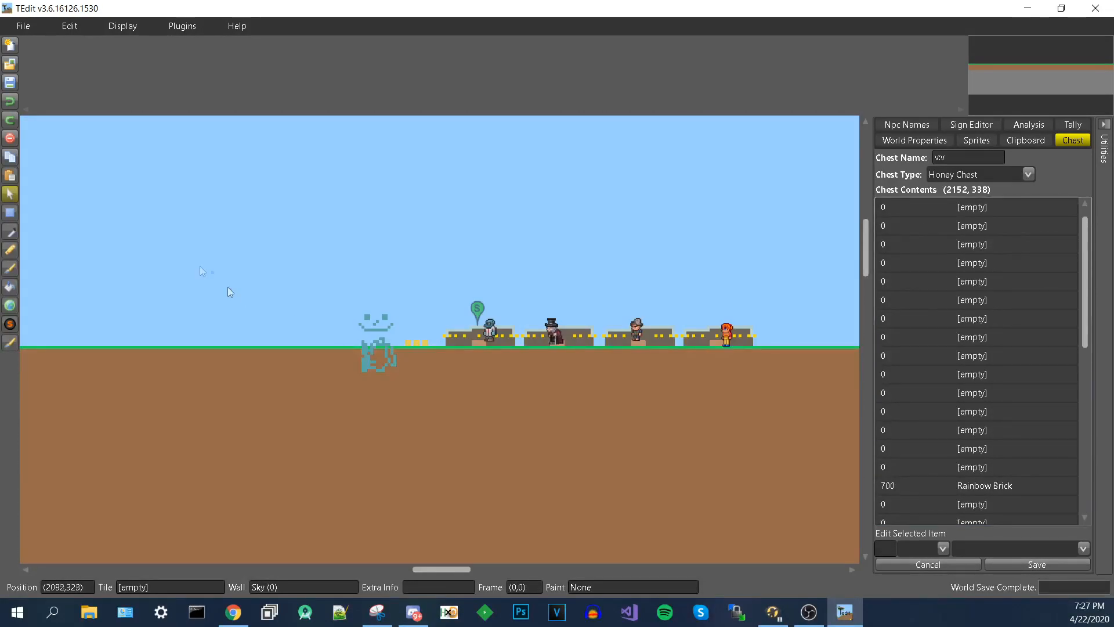
- Close the Snipping Tool window
left_click(376, 612)
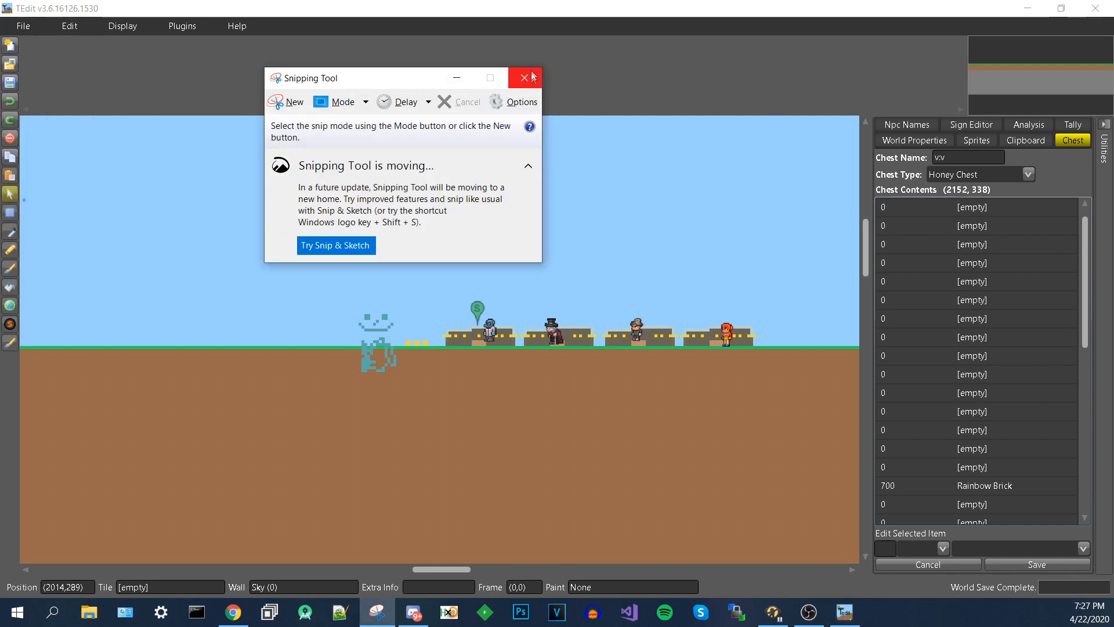
left_click(524, 77)
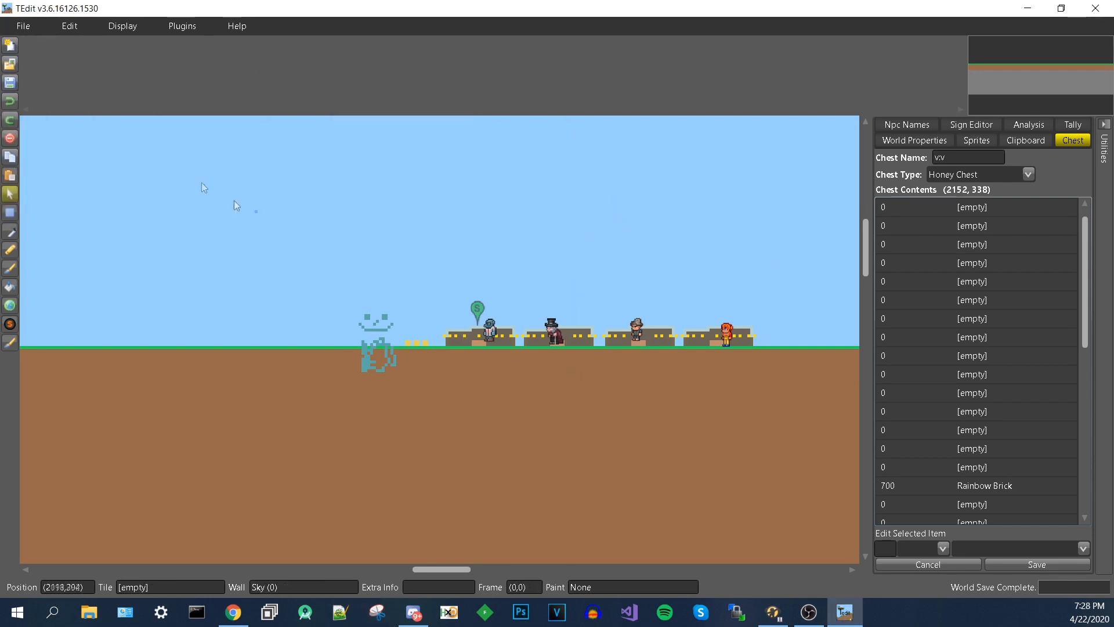
- Save the world to the Desktop as TestWorld.wld
left_click(22, 25)
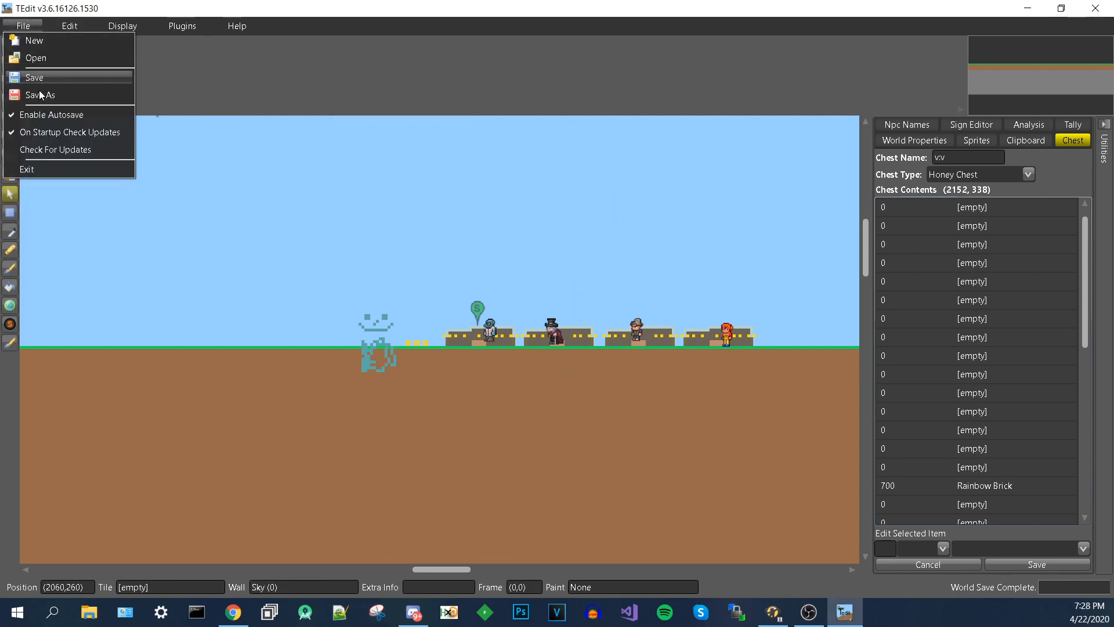
left_click(41, 95)
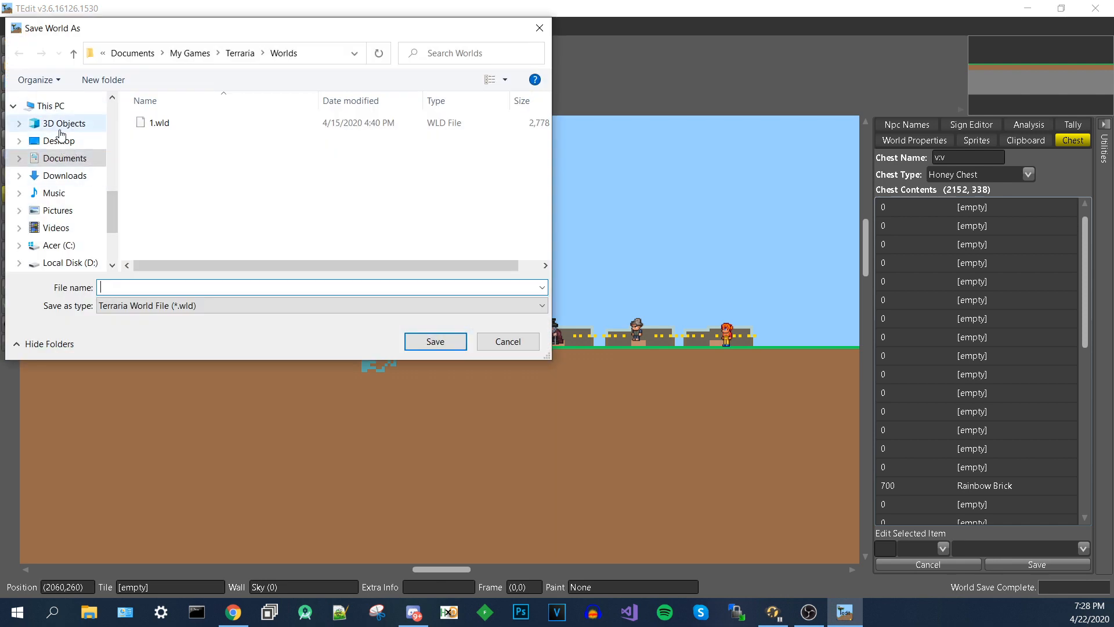
left_click(57, 140)
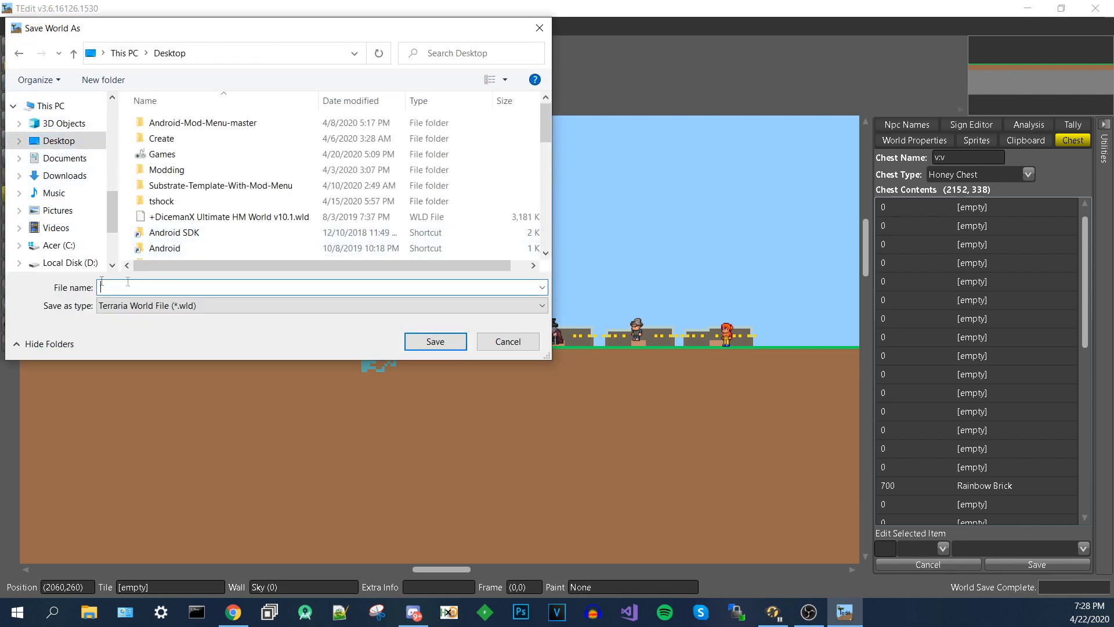
type("TestWorl")
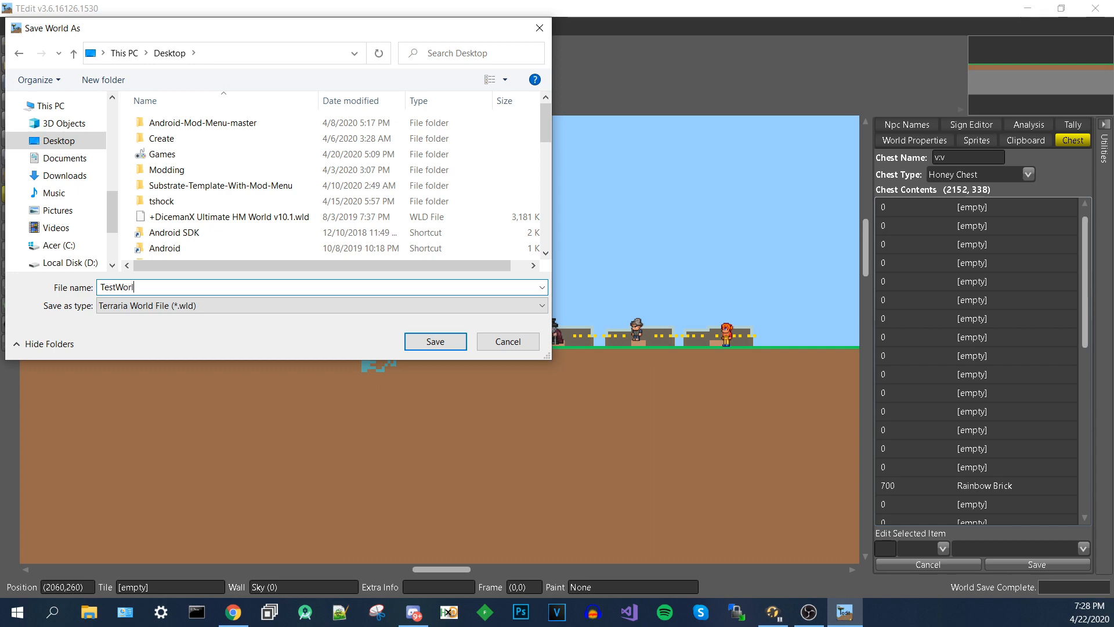
type("d.wld")
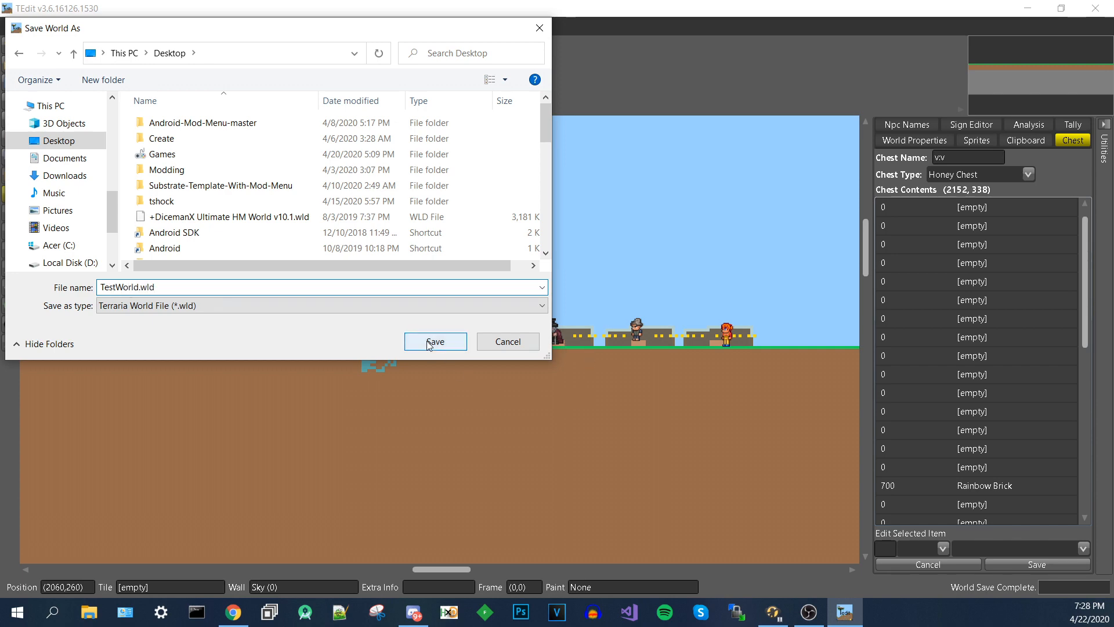
left_click(434, 342)
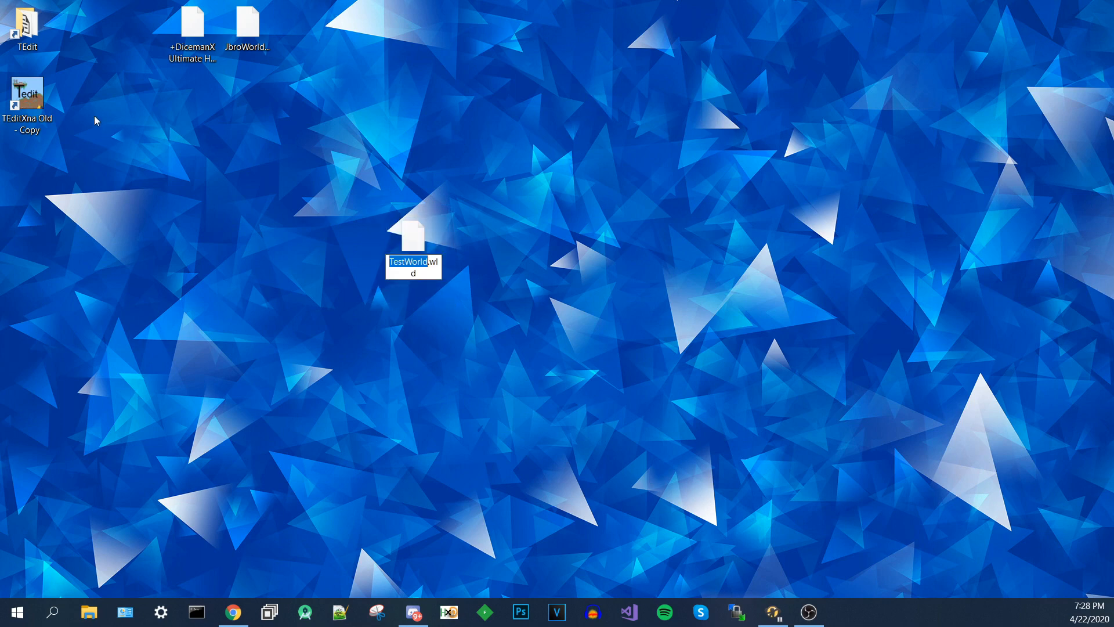
- Confirm the TestWorld.wld file name on the desktop and select the file
left_click(413, 234)
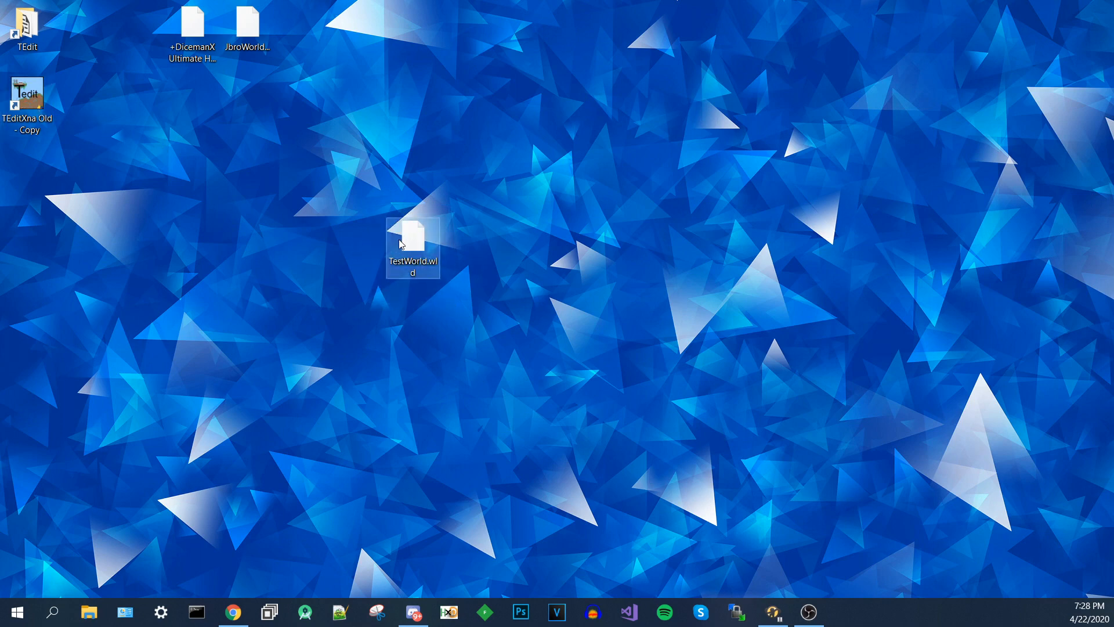
mouse_move(29, 96)
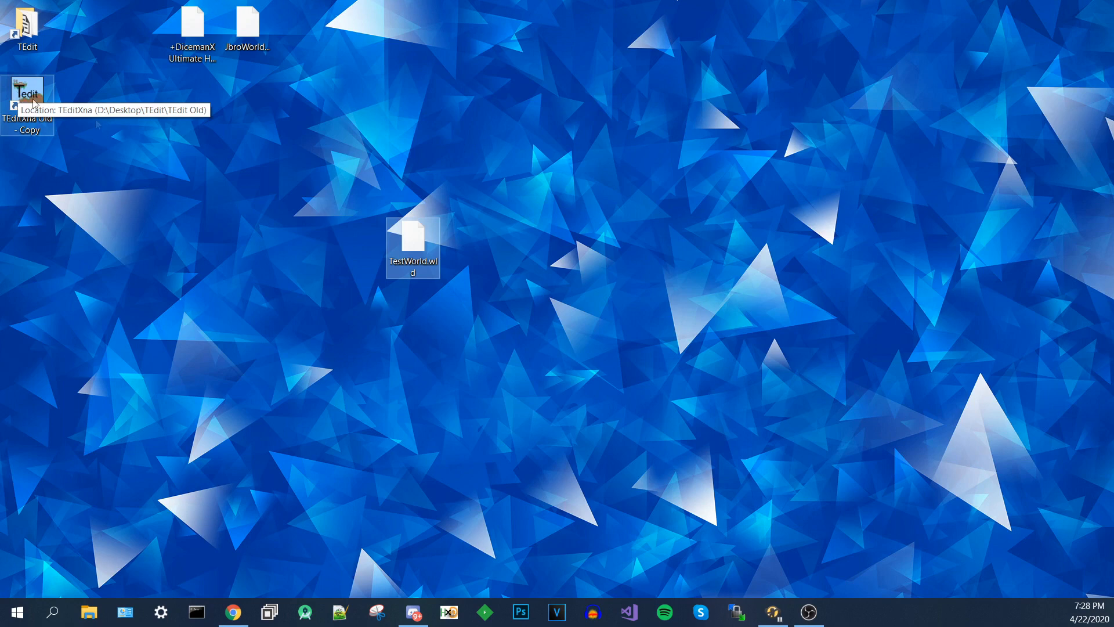
mouse_move(235, 178)
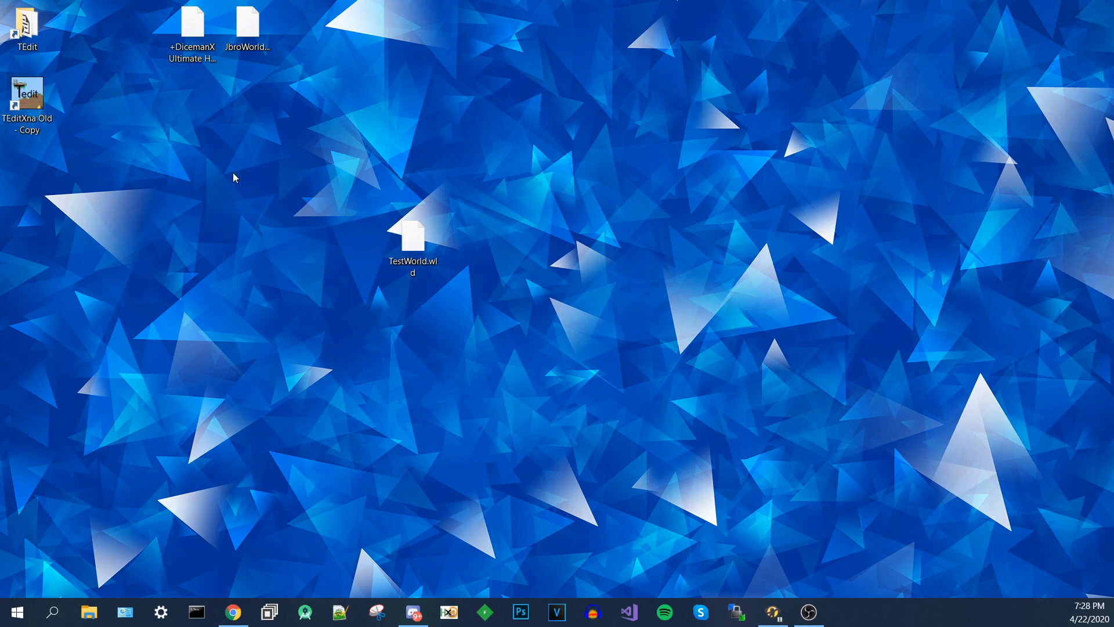
mouse_move(434, 202)
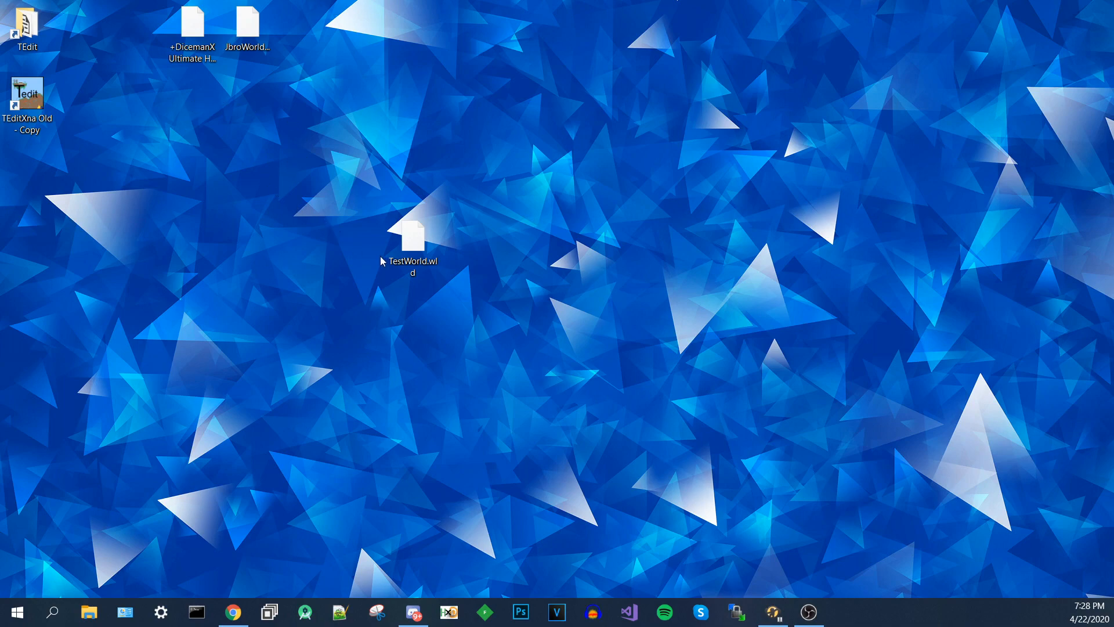
left_click(412, 242)
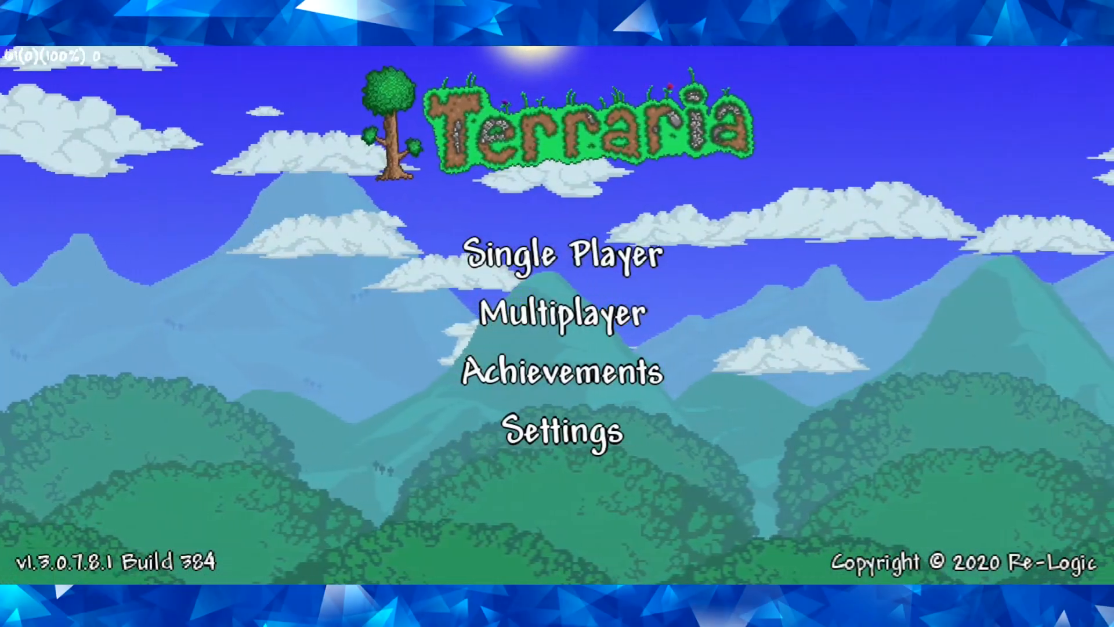
- Start Single Player and choose TestWorld from the world list
left_click(561, 254)
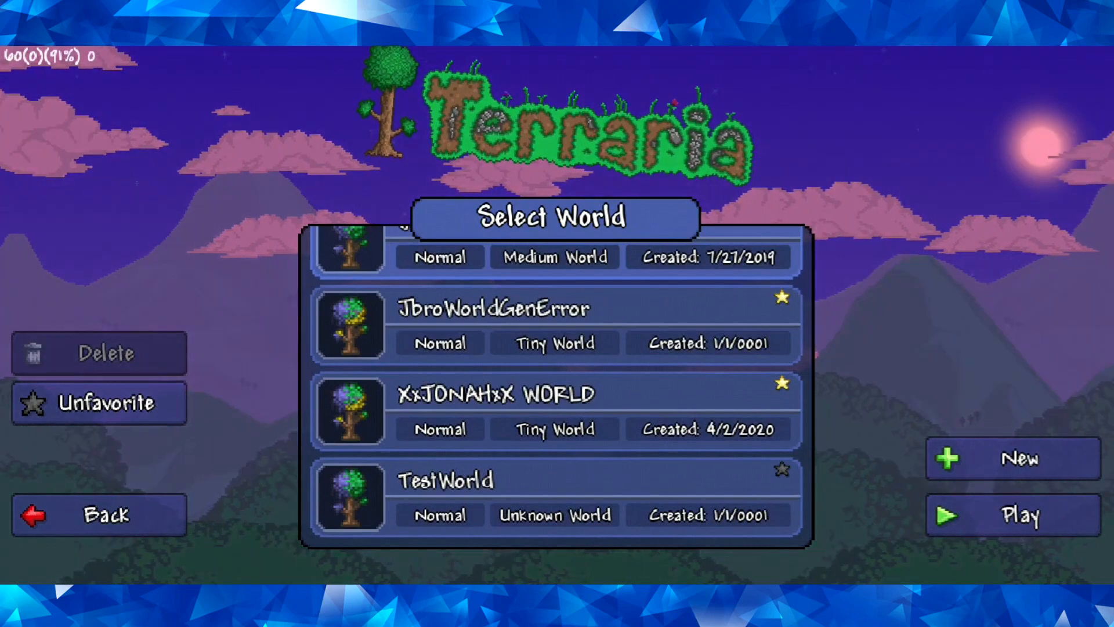
left_click(1012, 515)
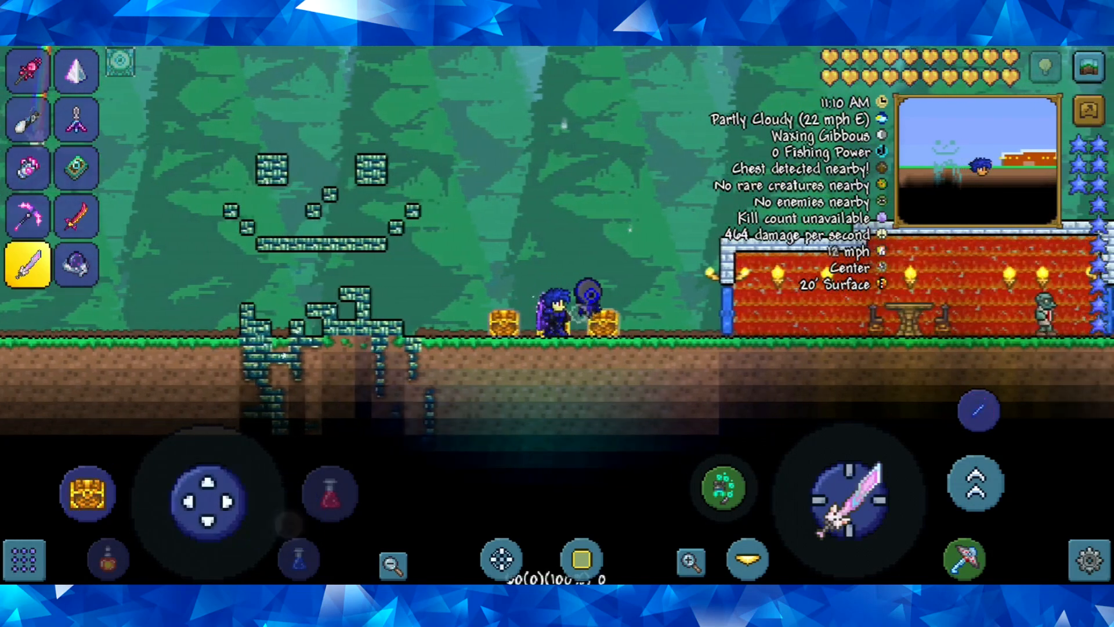
- Fly the character up above the forest and fire the rainbow weapon
left_click_drag(202, 497, 256, 511)
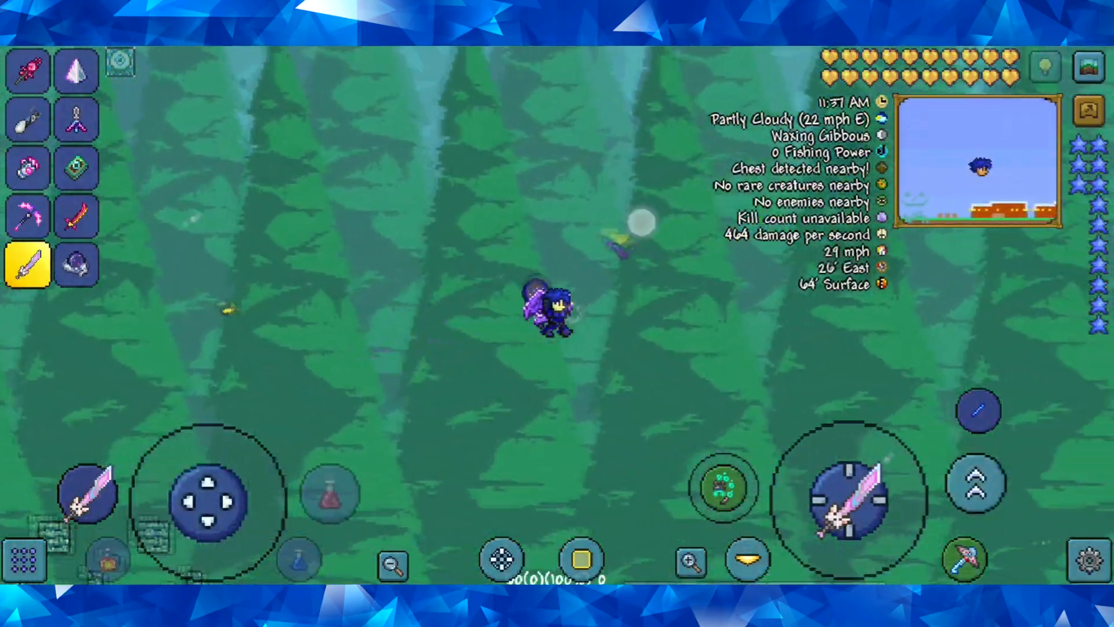
left_click(846, 493)
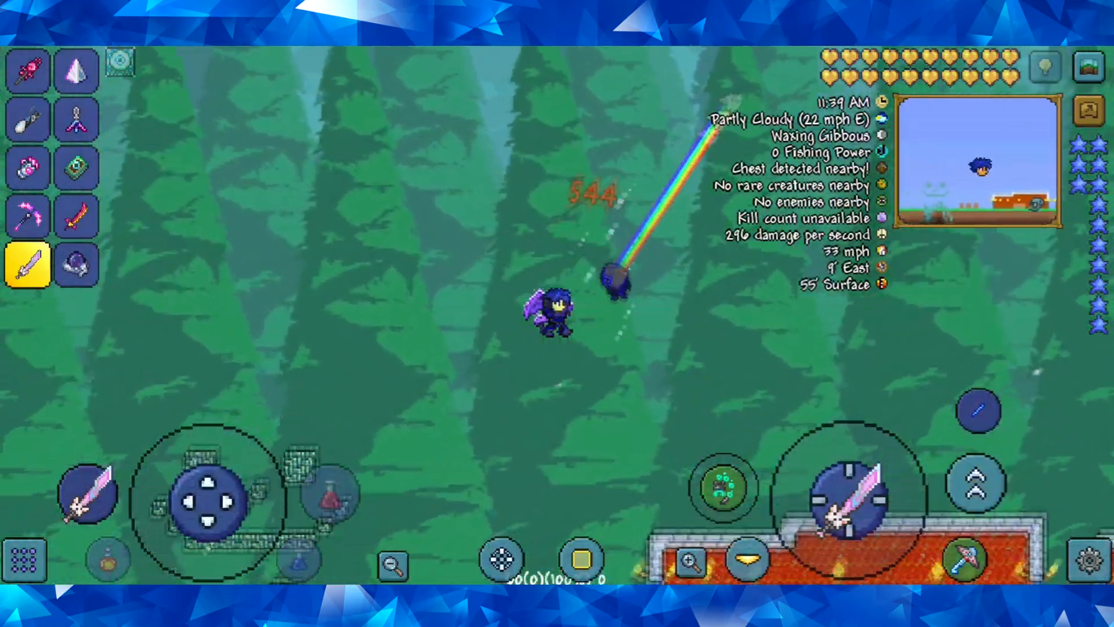